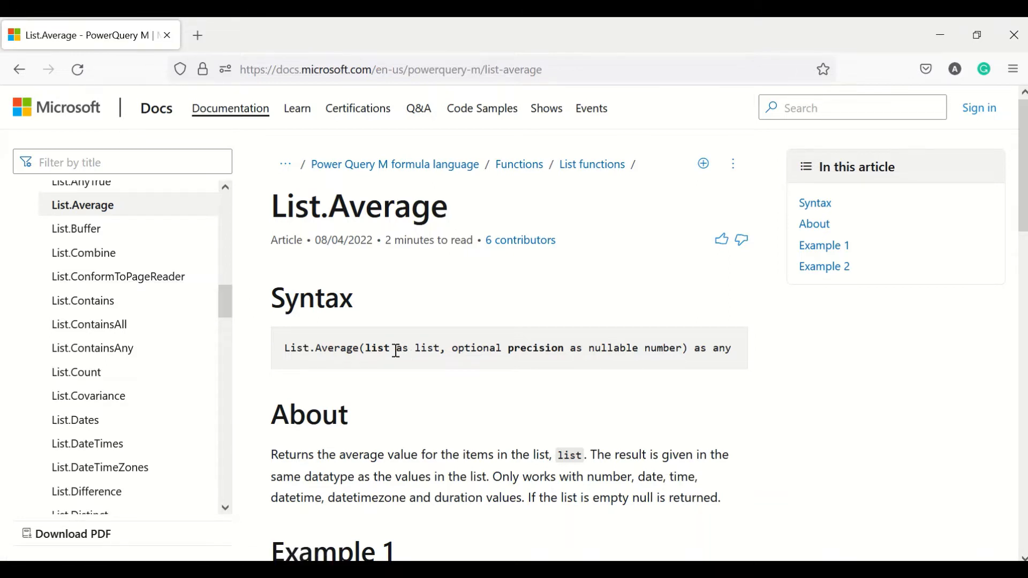
mouse_move(482, 352)
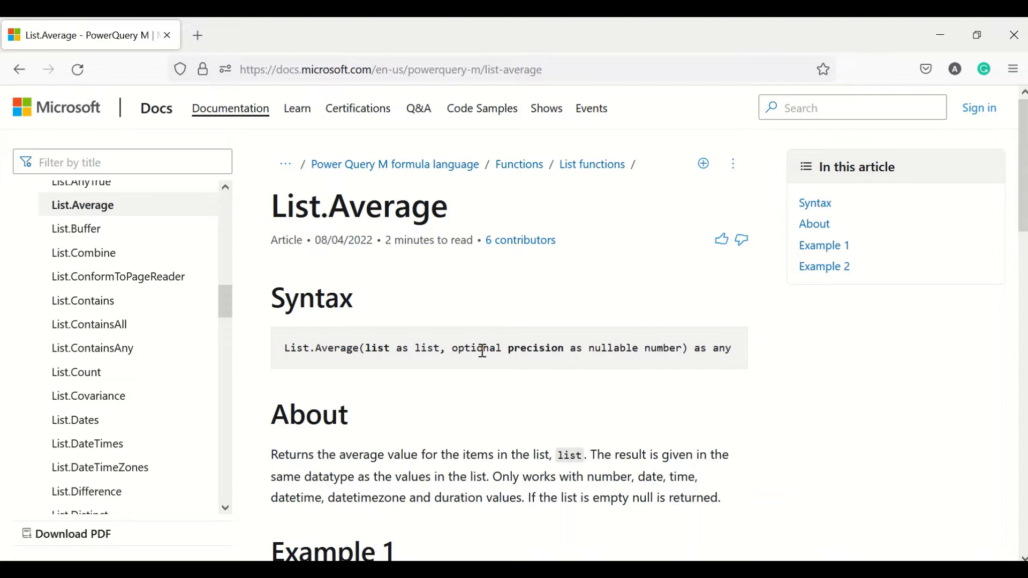
Review the List.Average example formula in the reference material
scroll("down", 3)
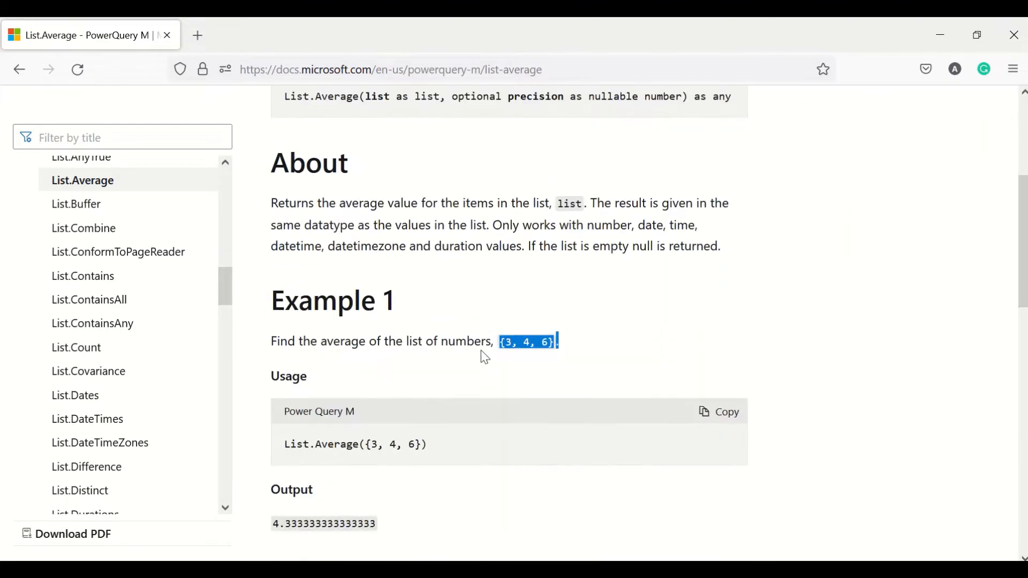
left_click(525, 341)
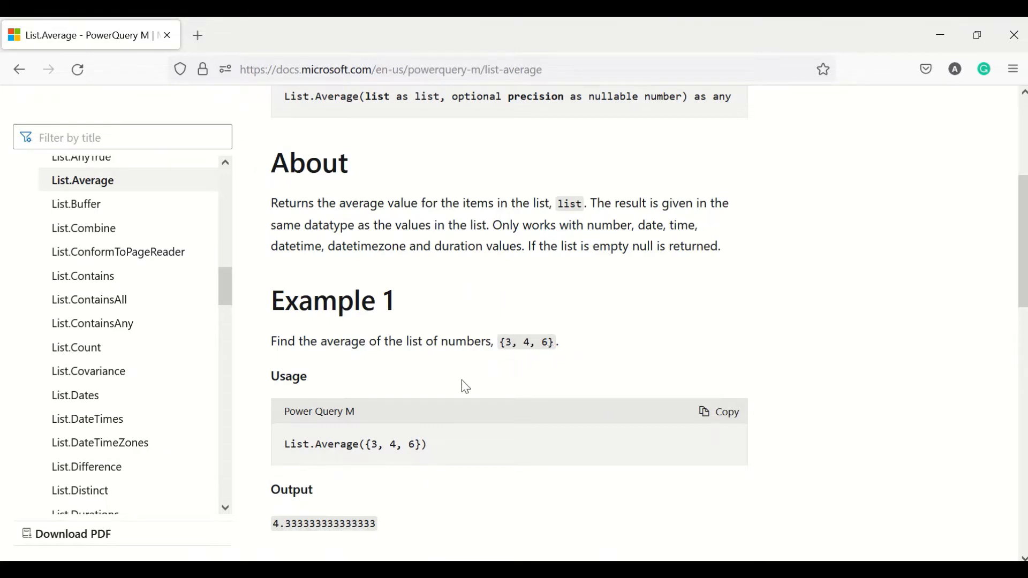
double_click(335, 443)
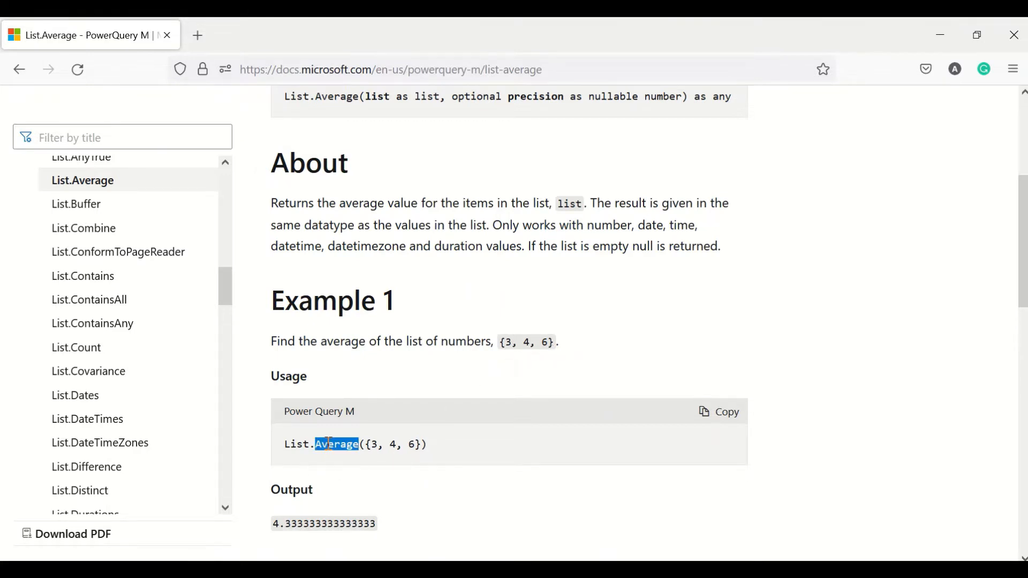
scroll("down", 3)
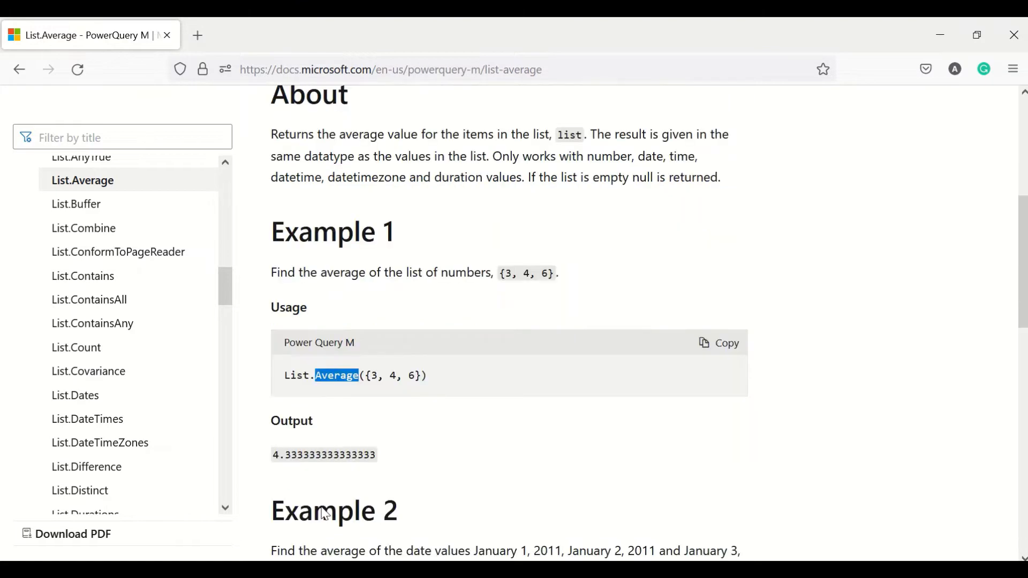
scroll("down", 3)
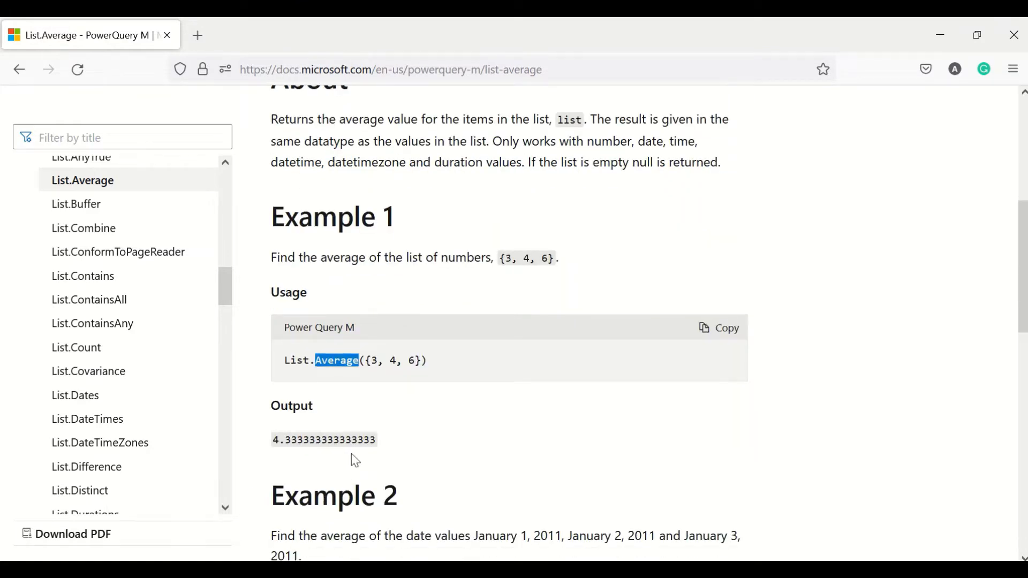
scroll("down", 3)
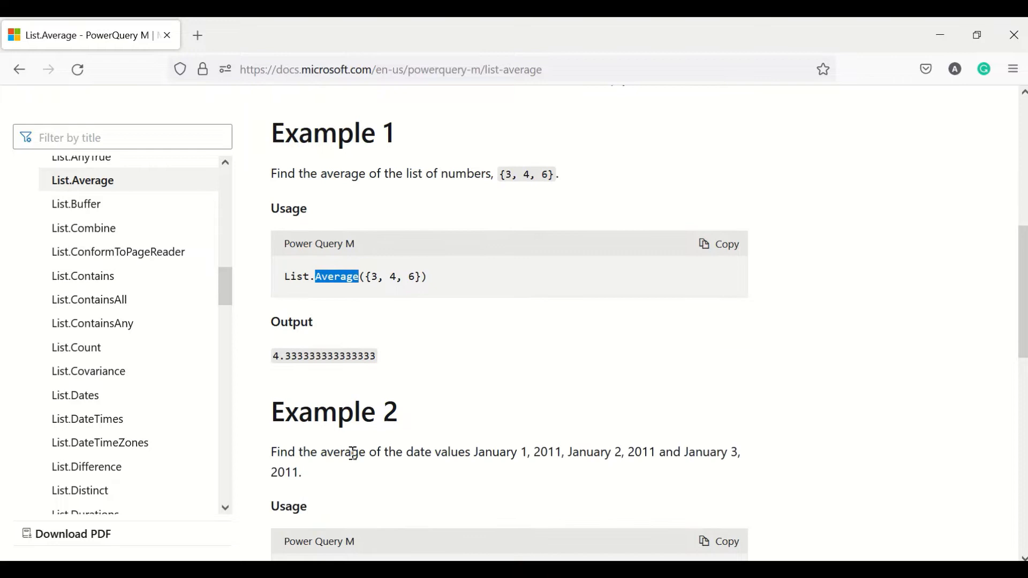
scroll("down", 3)
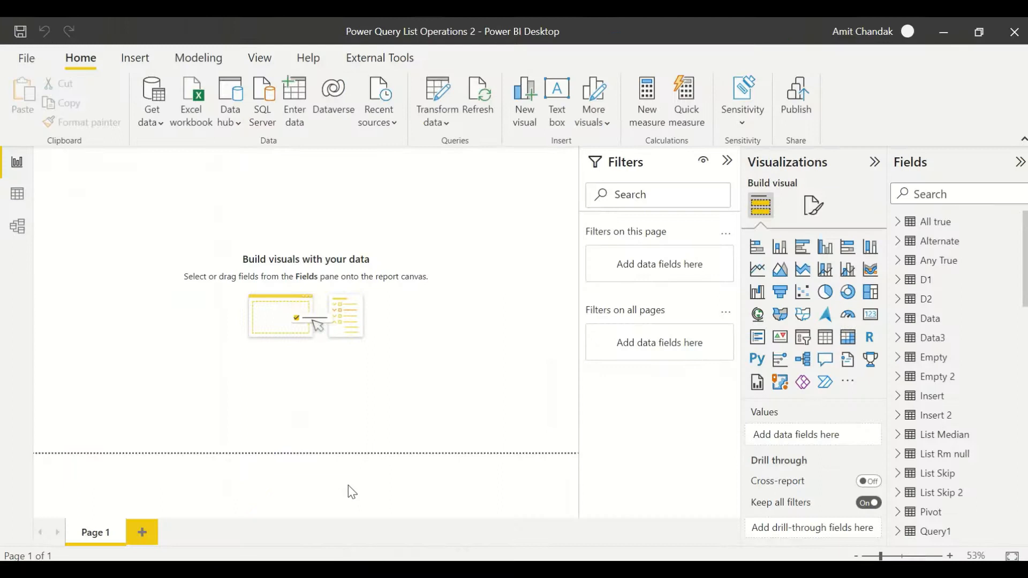
mouse_move(14, 459)
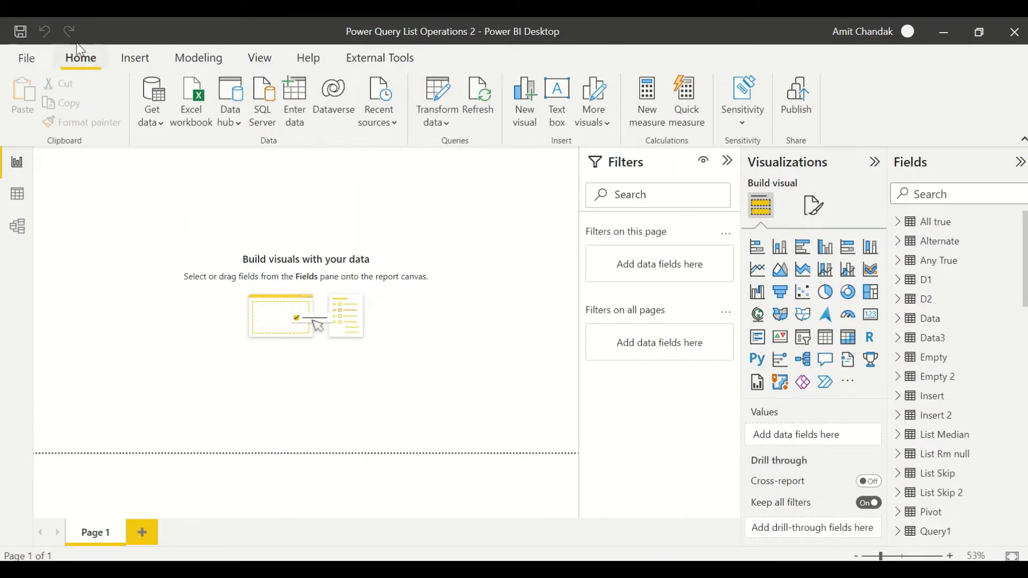
Launch the Power Query Editor from Transform data
left_click(434, 117)
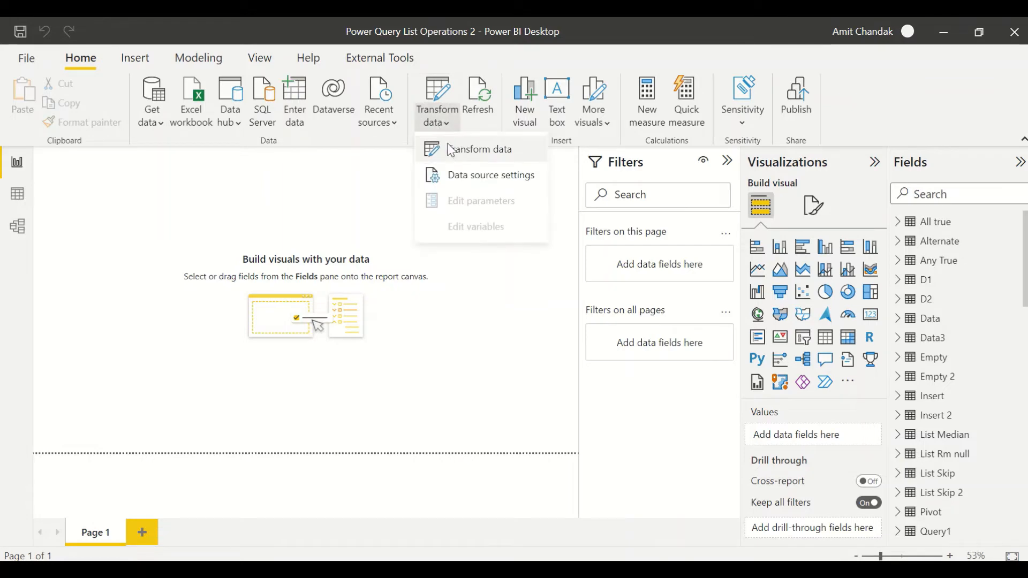
left_click(480, 149)
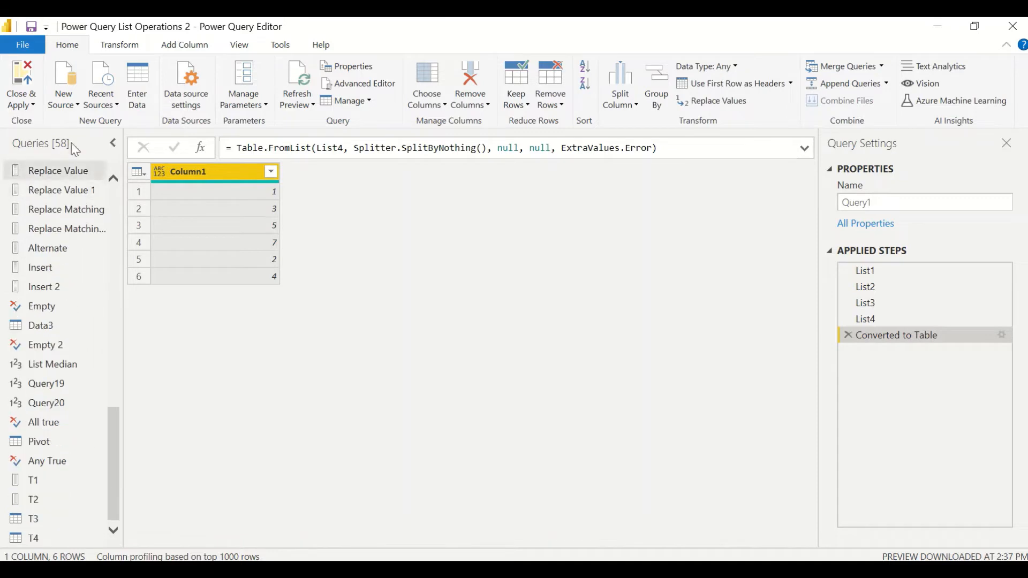
mouse_move(63, 83)
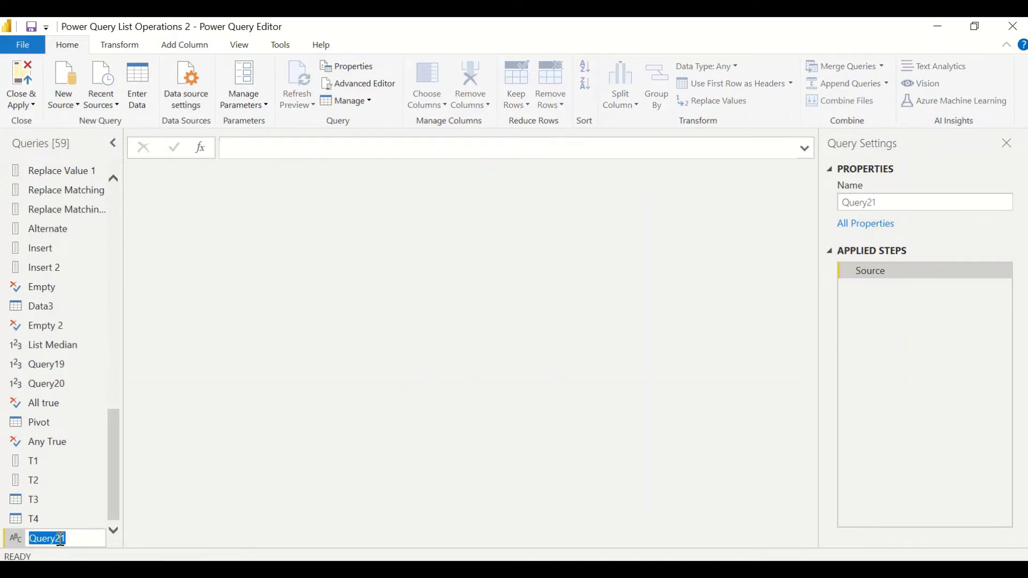
Name the new blank query Avg1 and bring up its Advanced Editor
type("A")
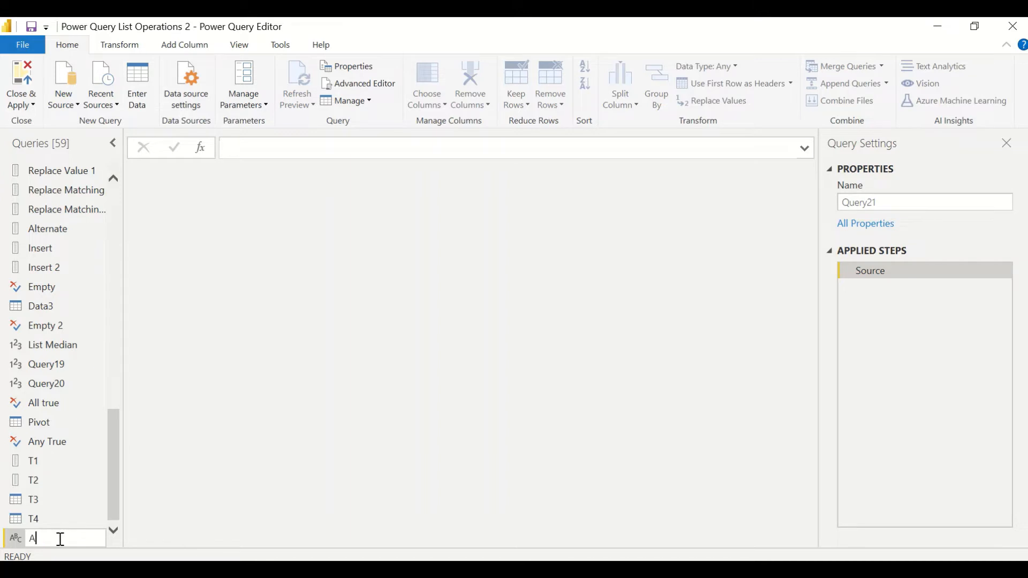
right_click(40, 539)
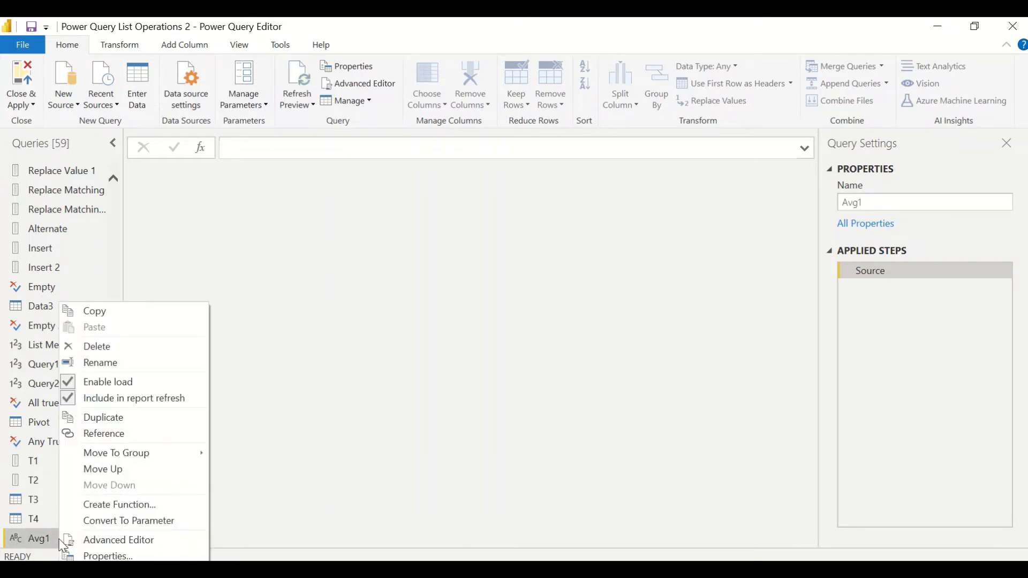
left_click(119, 540)
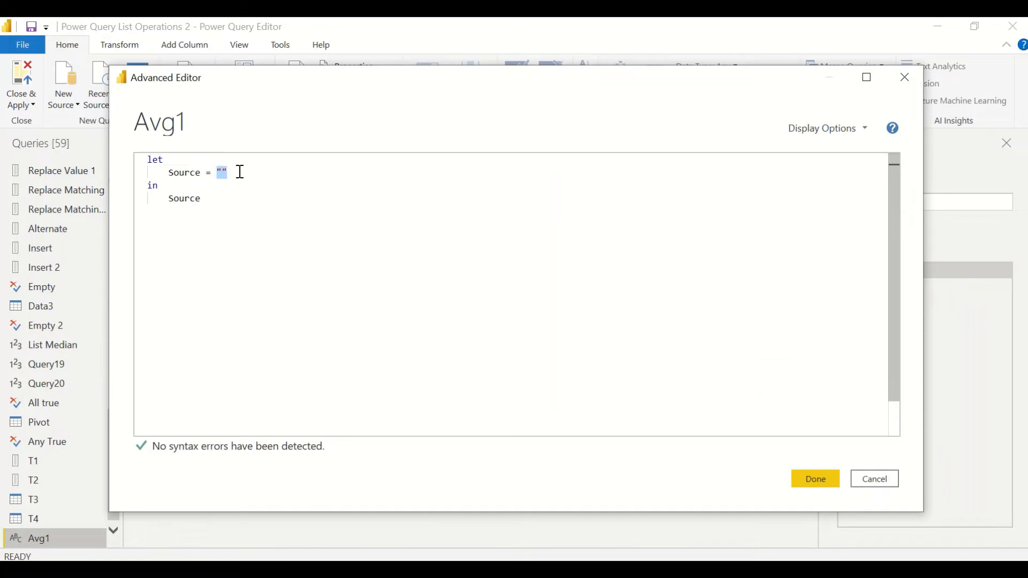
Set Avg1's Source to the list {2,4,6,8,10} and apply it
type("{2,}")
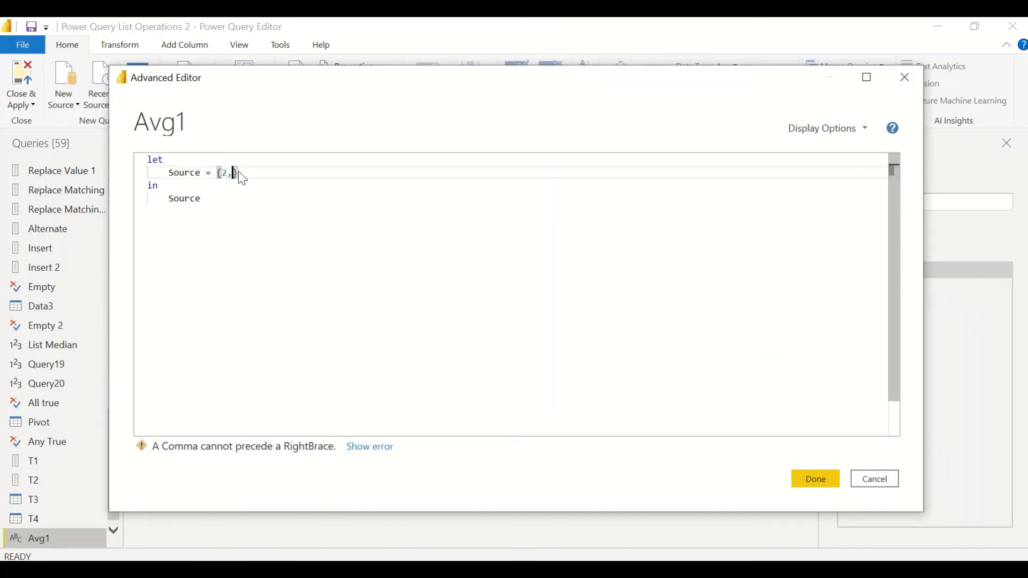
type("4,6,8,")
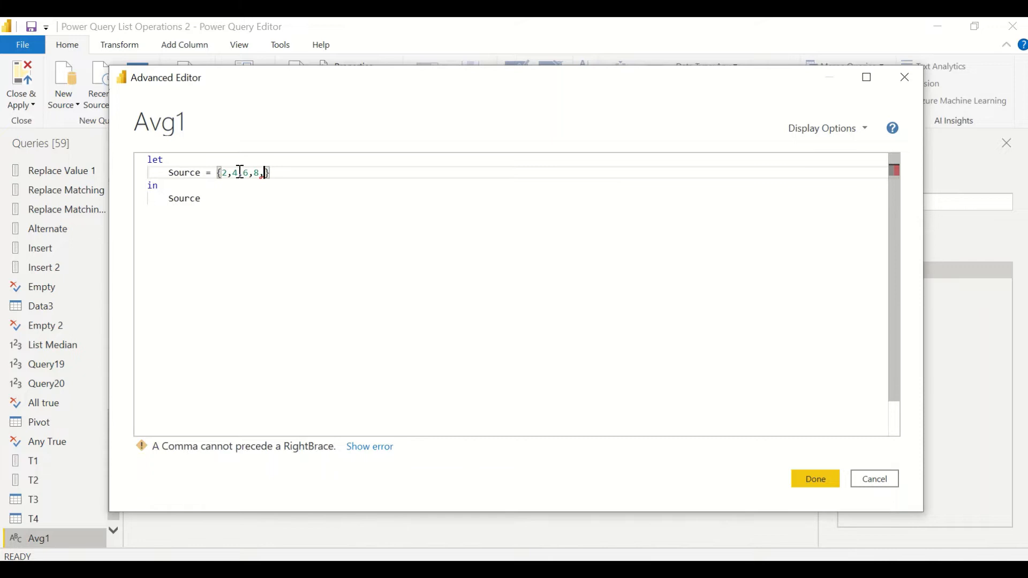
type("1")
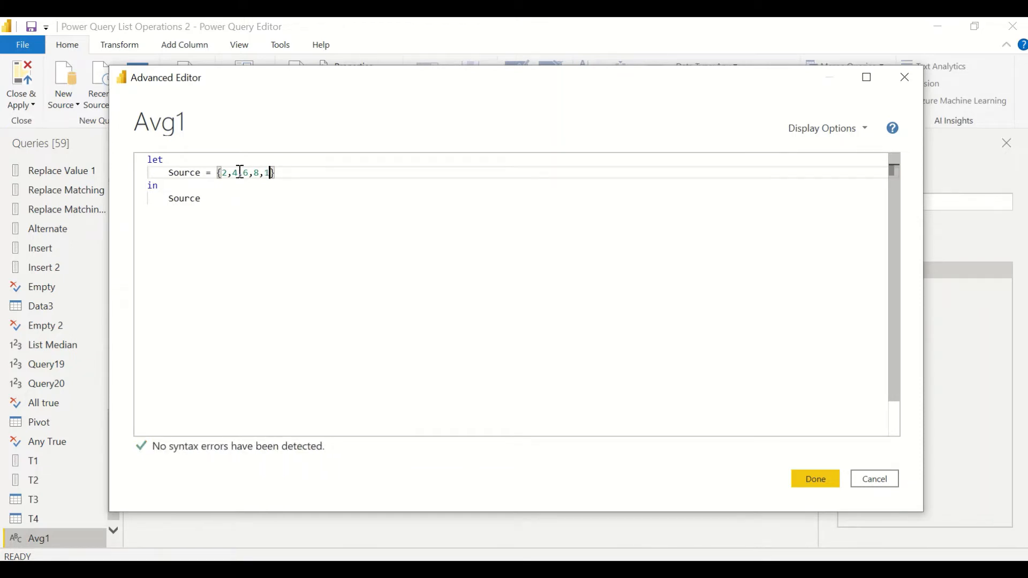
type("0")
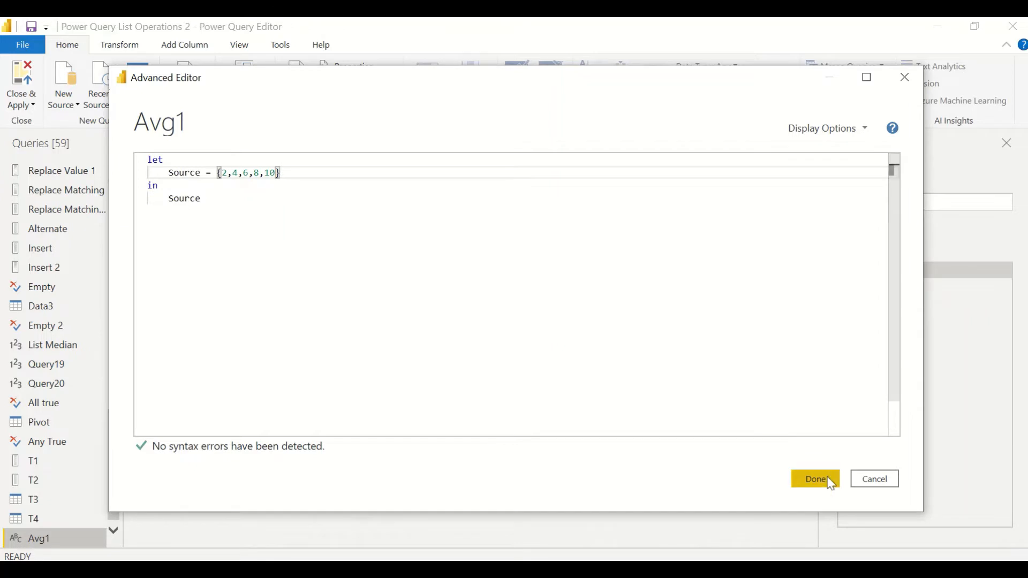
left_click(814, 478)
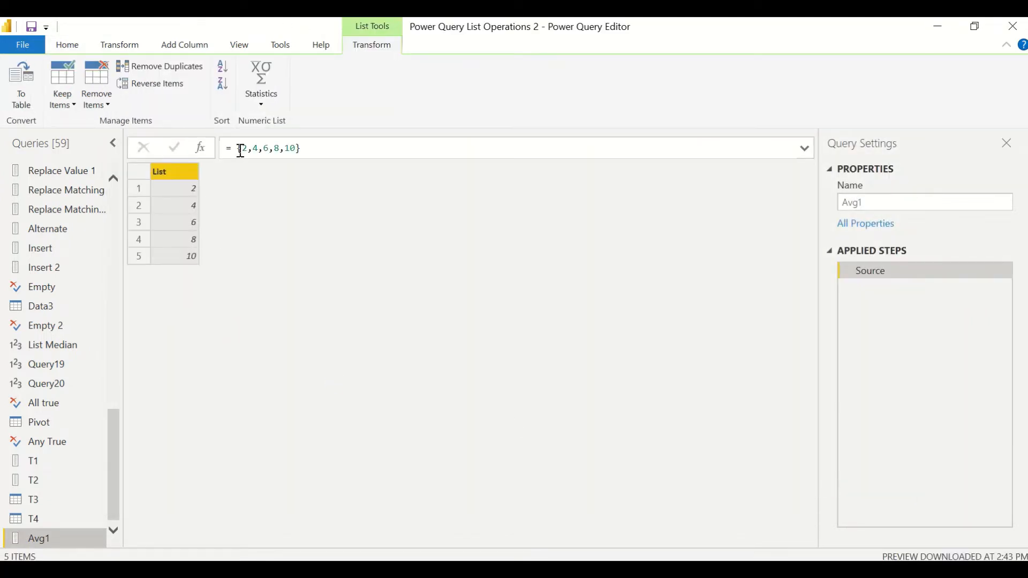
Wrap the list in List.Average over {2,3,5,8,9,11,13}, returning 7.2857142857142856
left_click(67, 45)
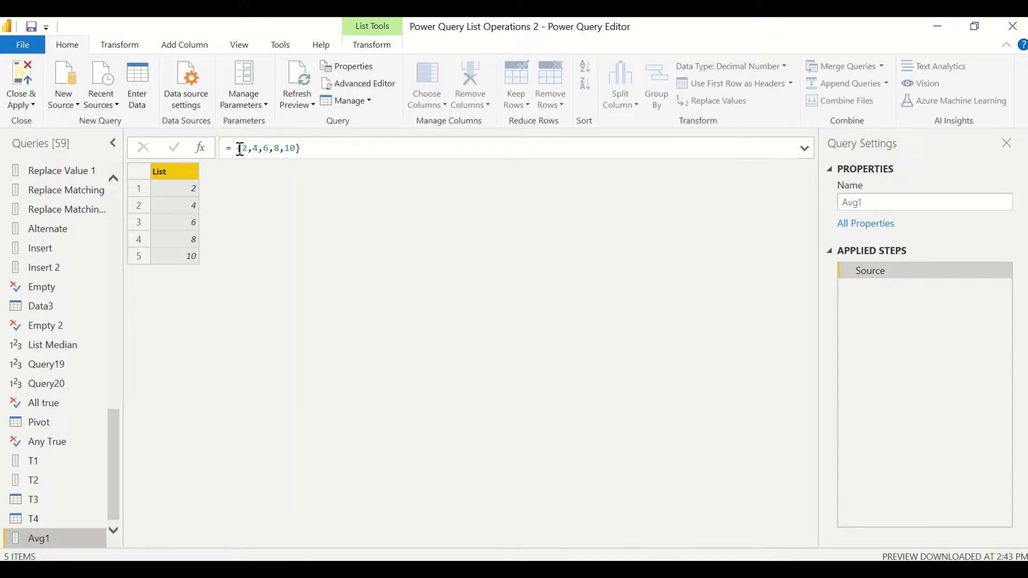
type("List.Average")
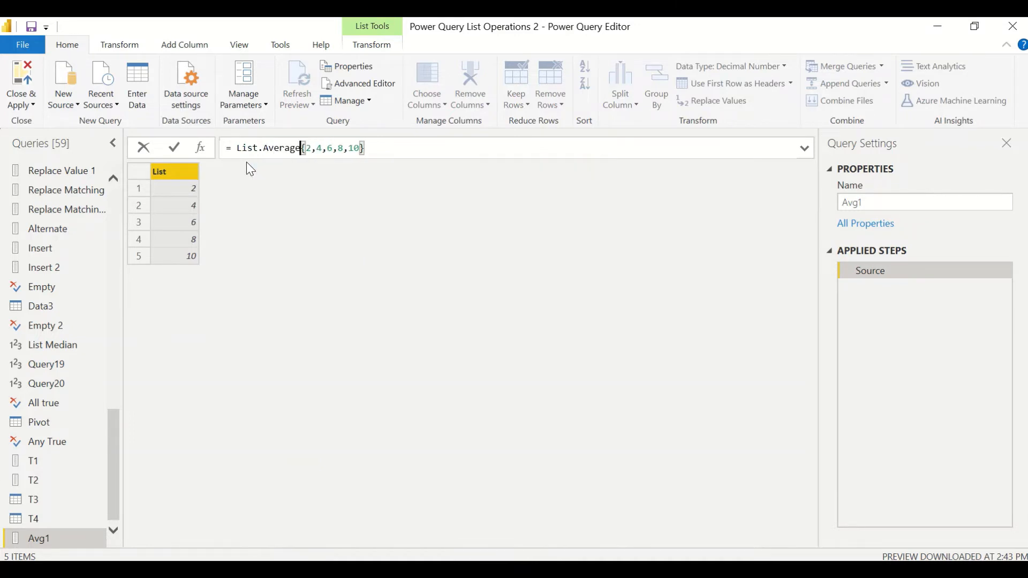
type("(")
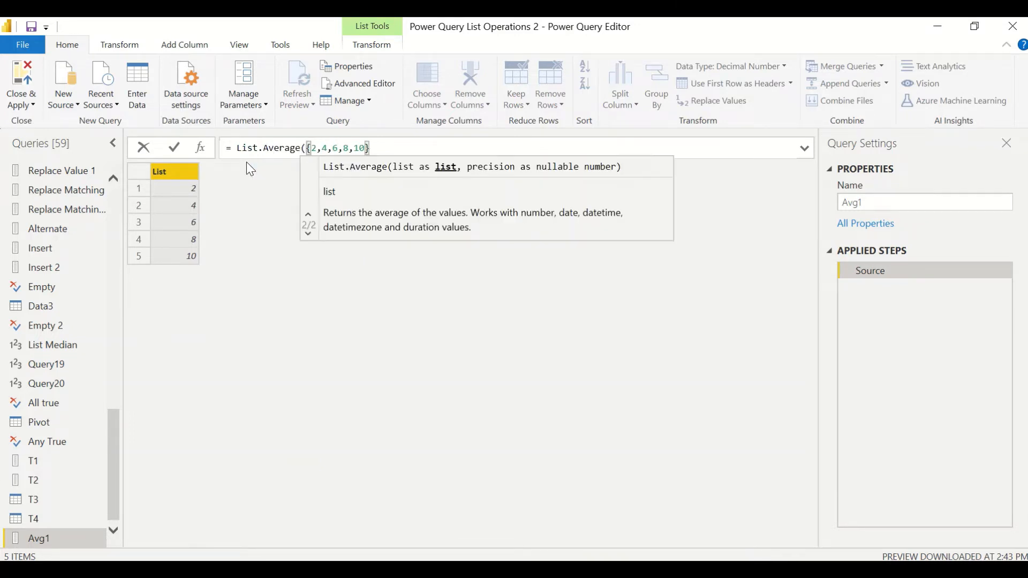
left_click(398, 148)
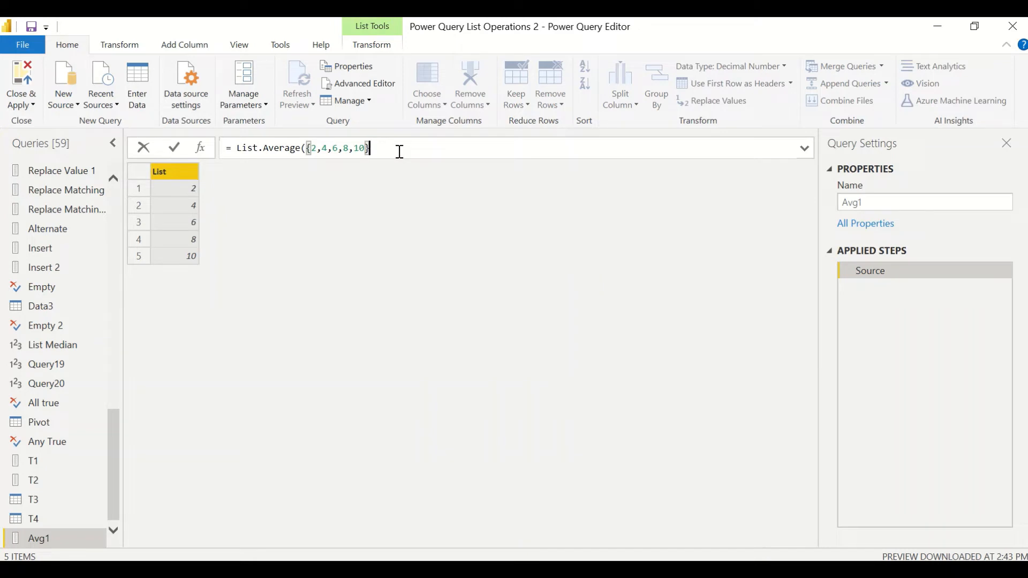
type(")")
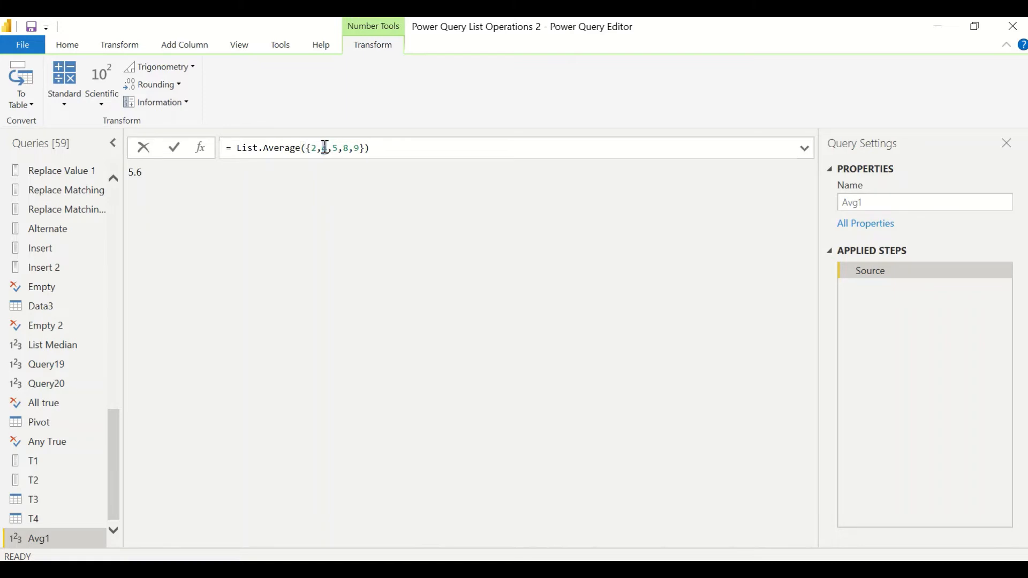
type("3")
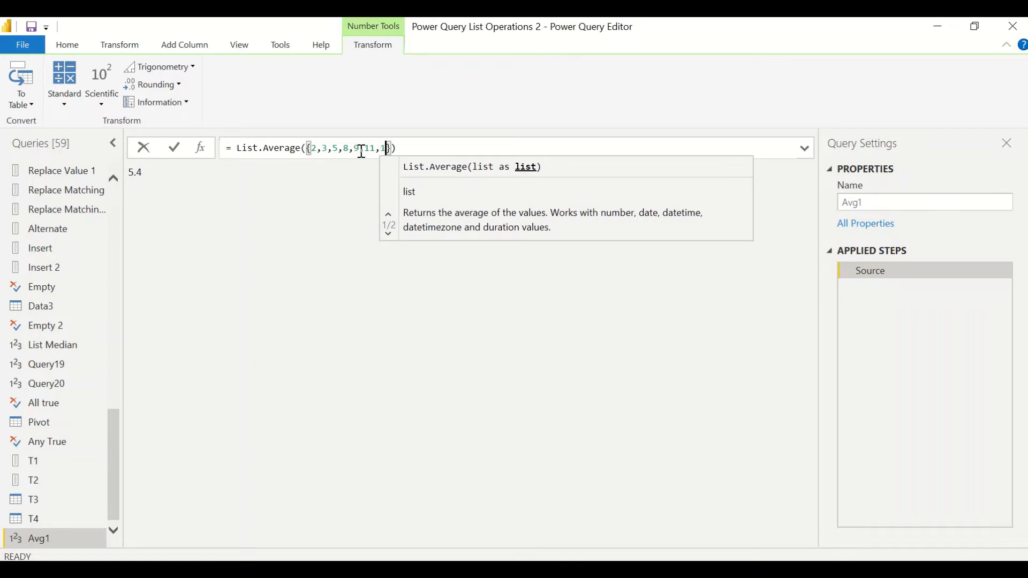
key("Enter")
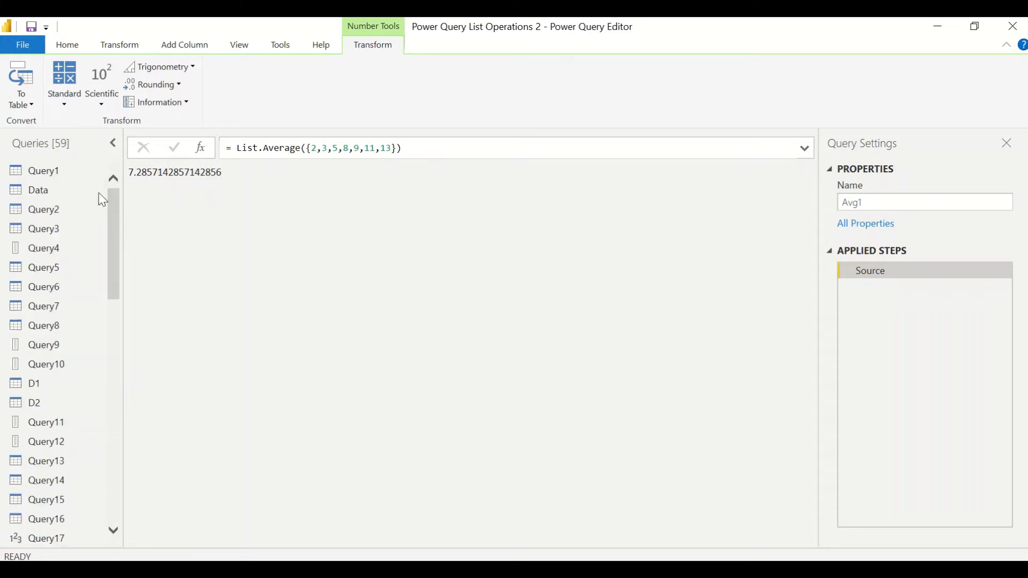
Switch to the Data query and go to the Add Column commands
left_click(39, 191)
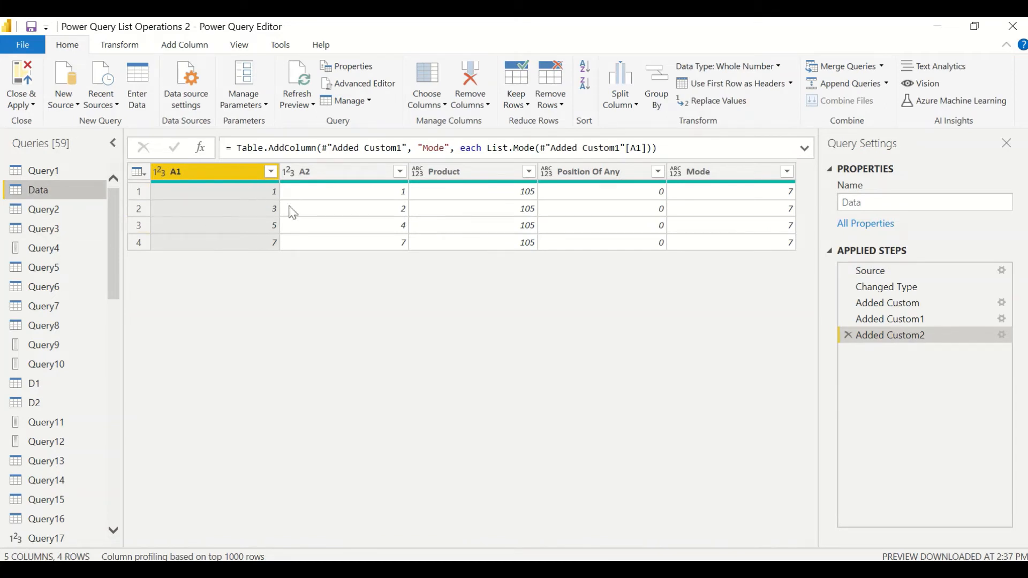
mouse_move(243, 227)
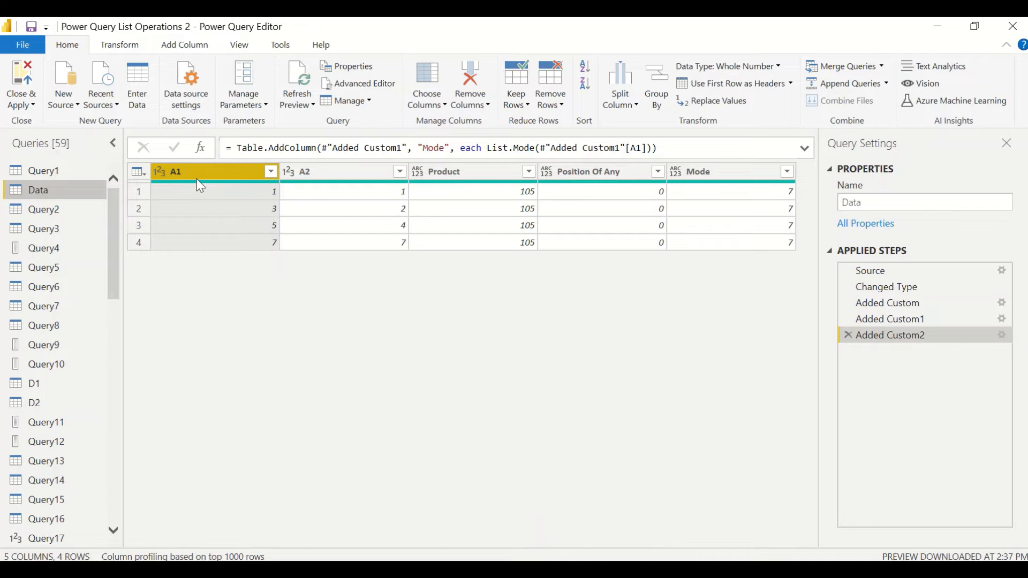
mouse_move(964, 364)
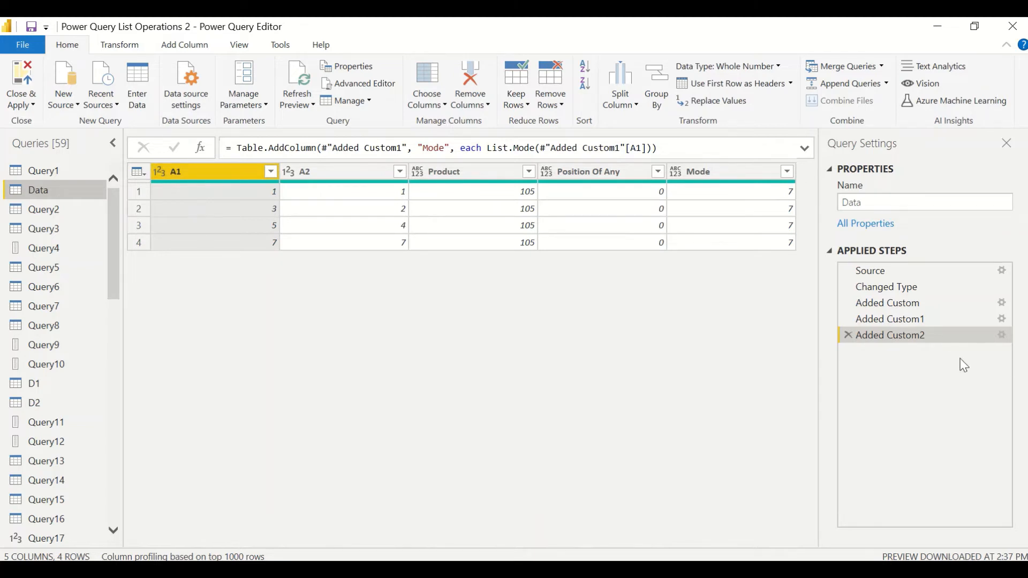
mouse_move(900, 340)
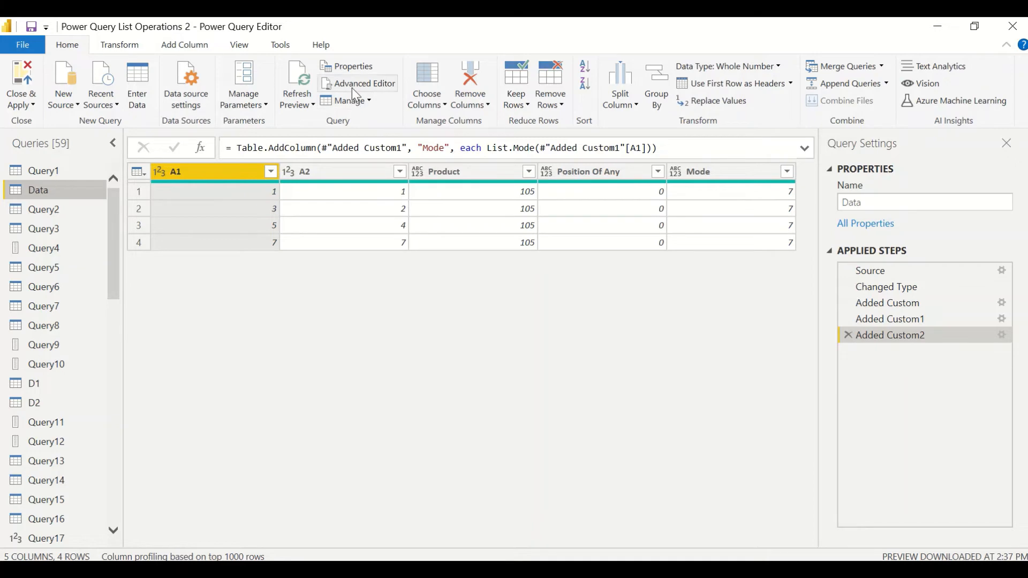
left_click(363, 84)
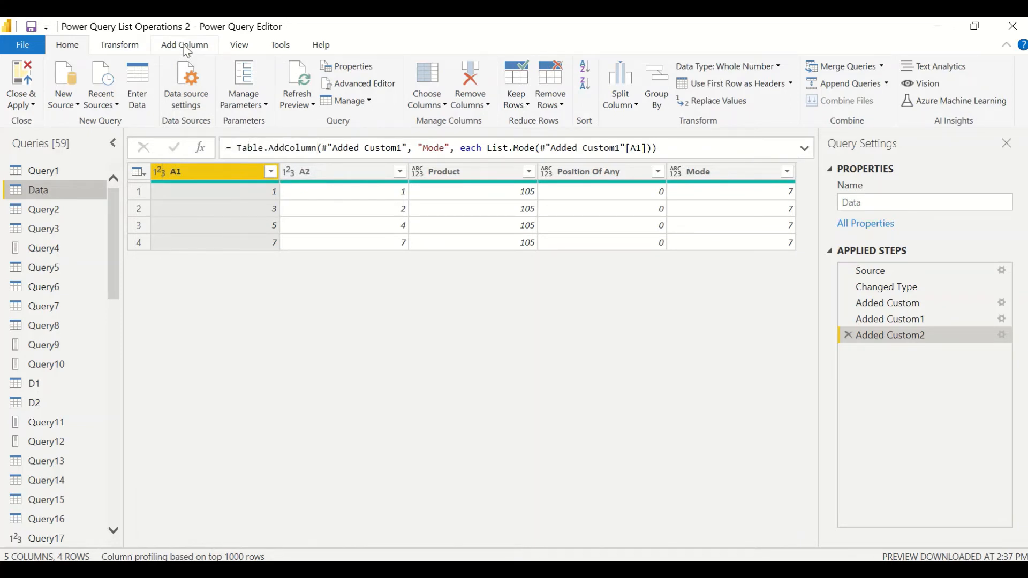
left_click(184, 45)
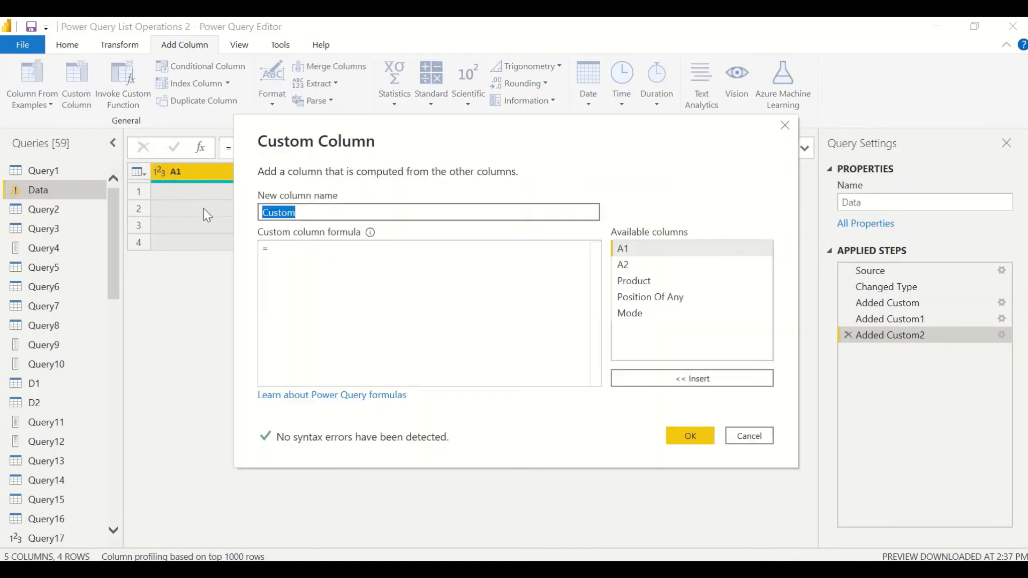
Add custom column Avg A1 = List.Average(#"Added Custom2"[A1]), showing 4 in every row
type("Avg")
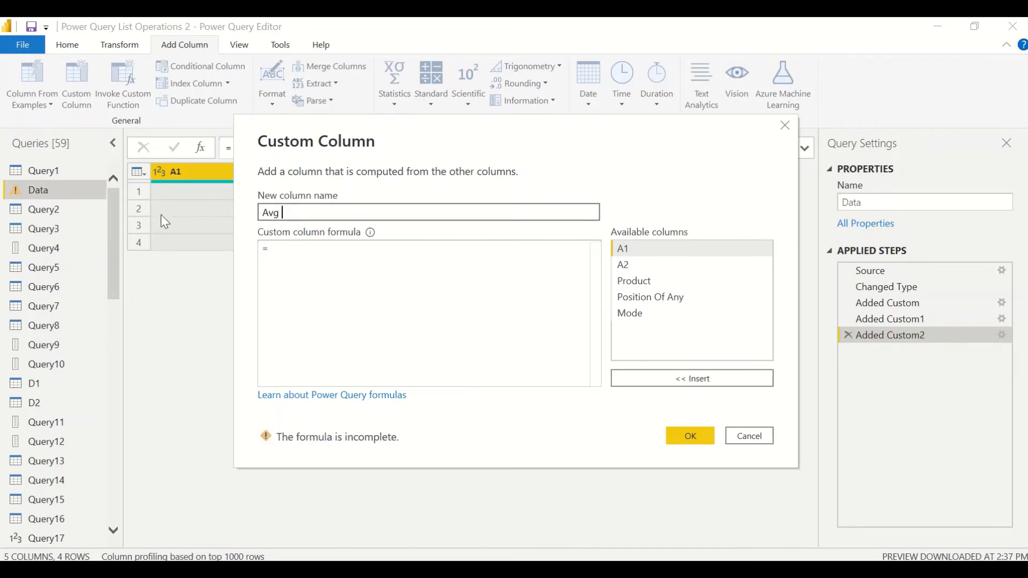
type("A1")
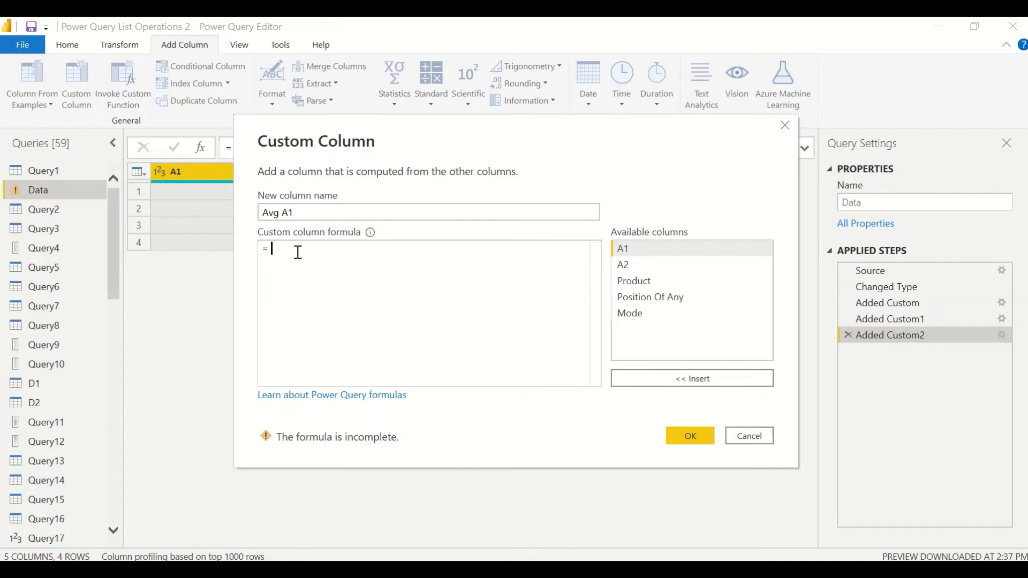
type("List.")
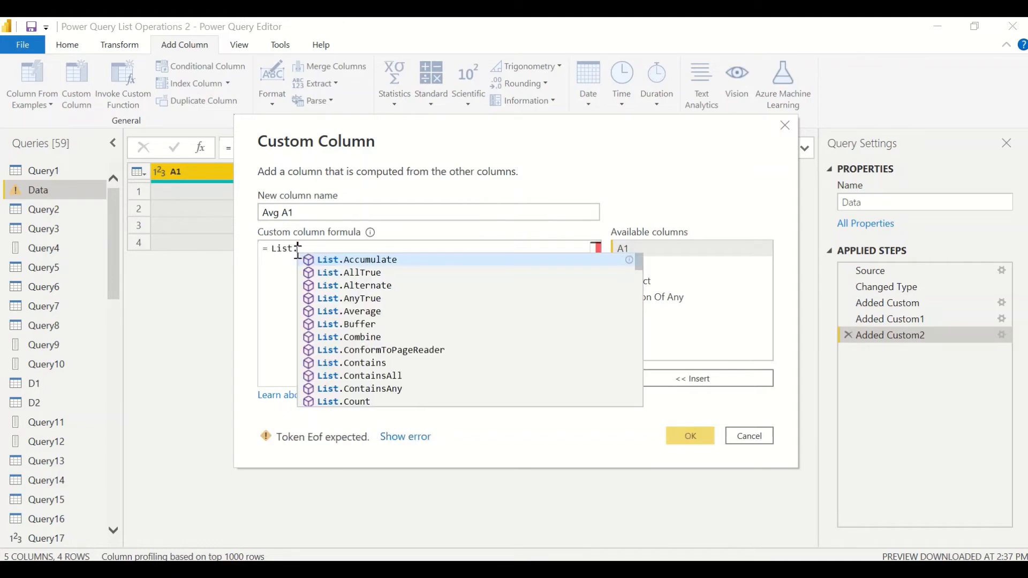
type(".Average(")
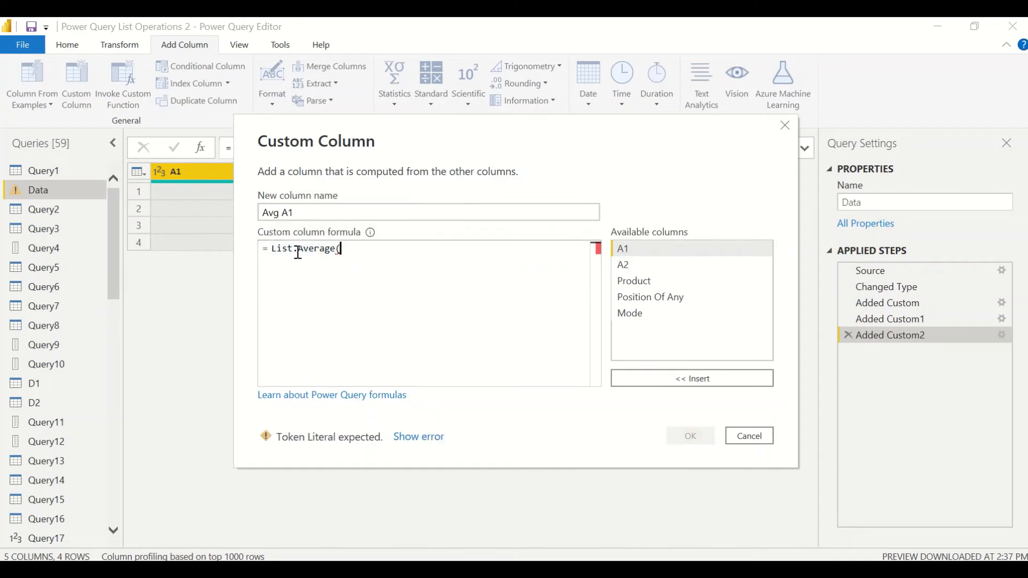
type("#\"Added Custom2\"")
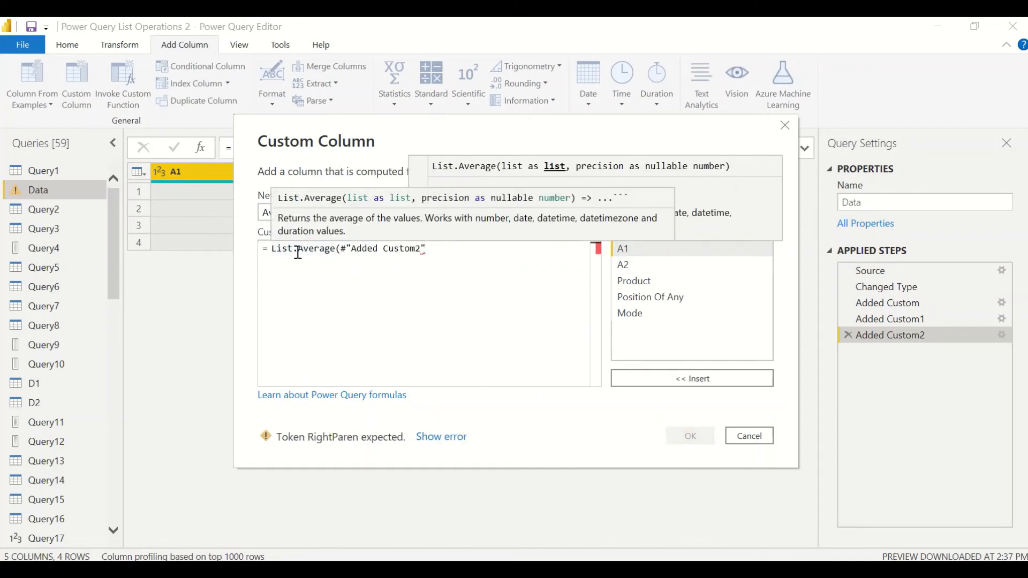
type("[A1])")
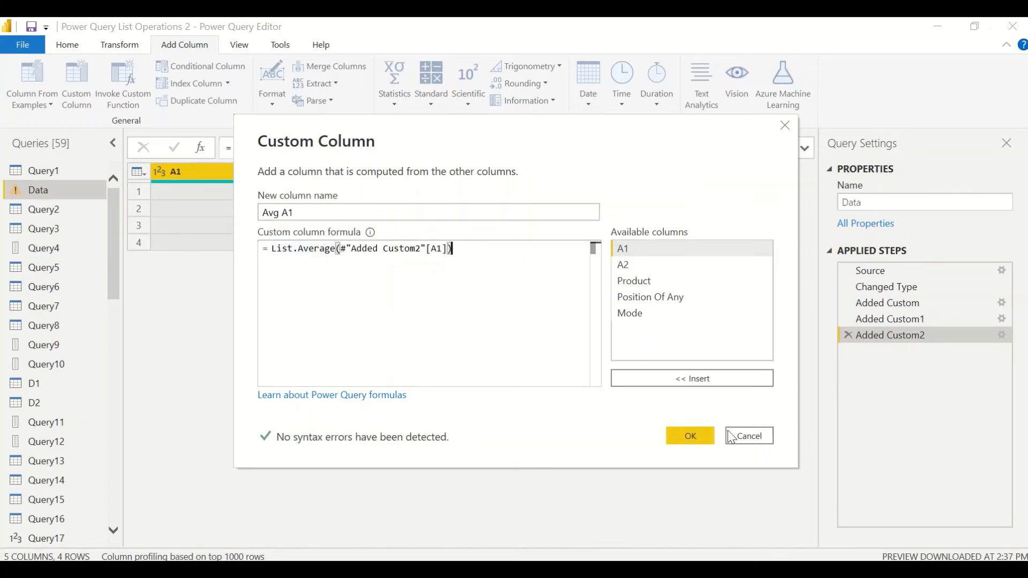
left_click(689, 436)
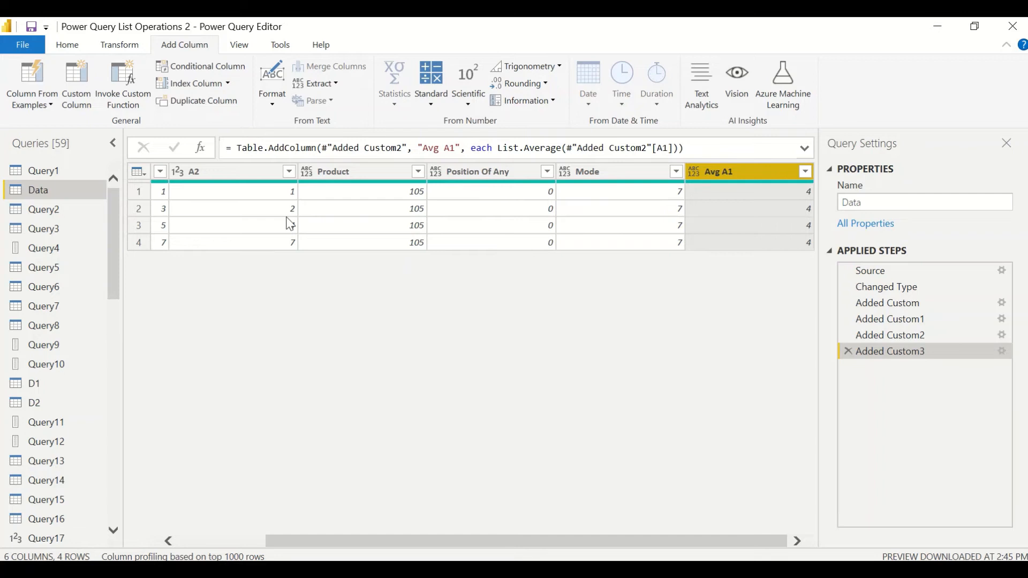
mouse_move(293, 250)
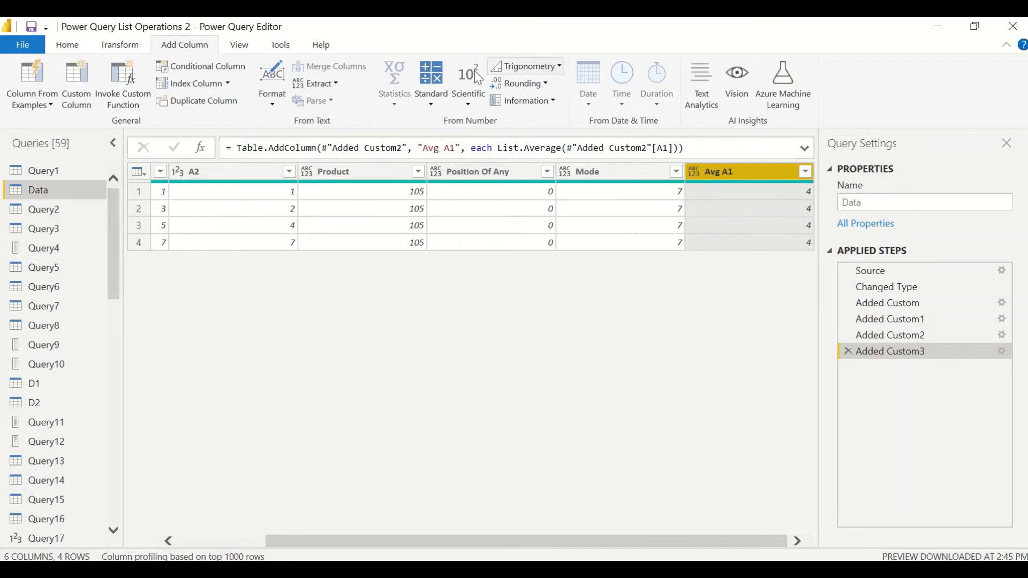
Change the Avg A1 column's data type to Decimal Number
left_click(705, 66)
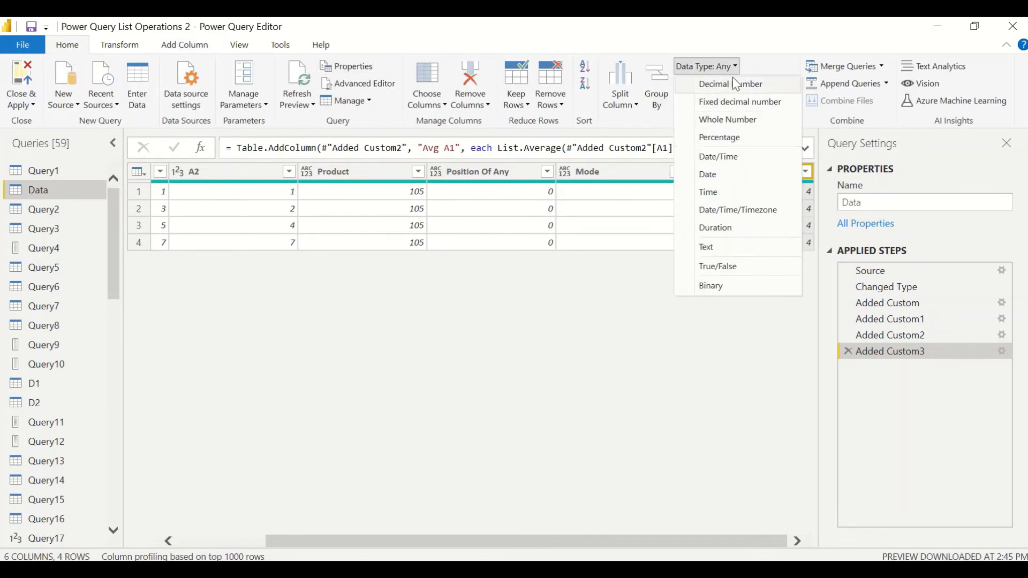
left_click(714, 84)
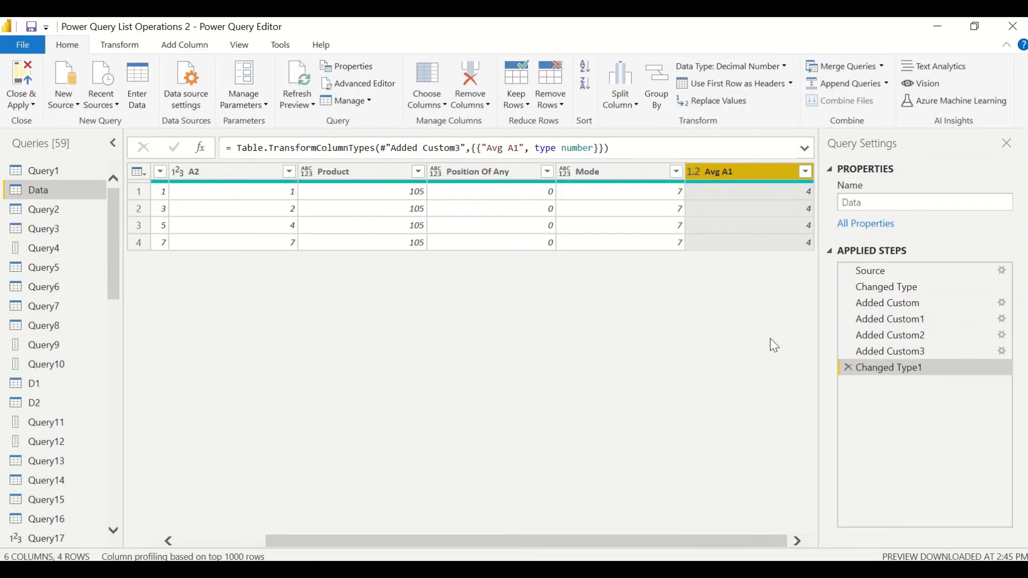
scroll("down", 3)
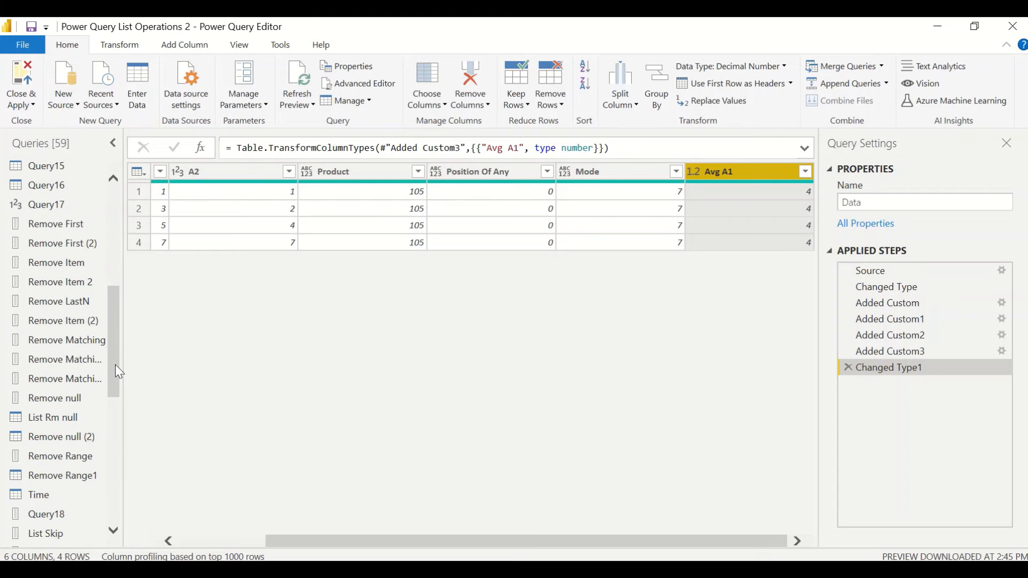
Create a new blank query, Query21, from New Source
scroll("down", 3)
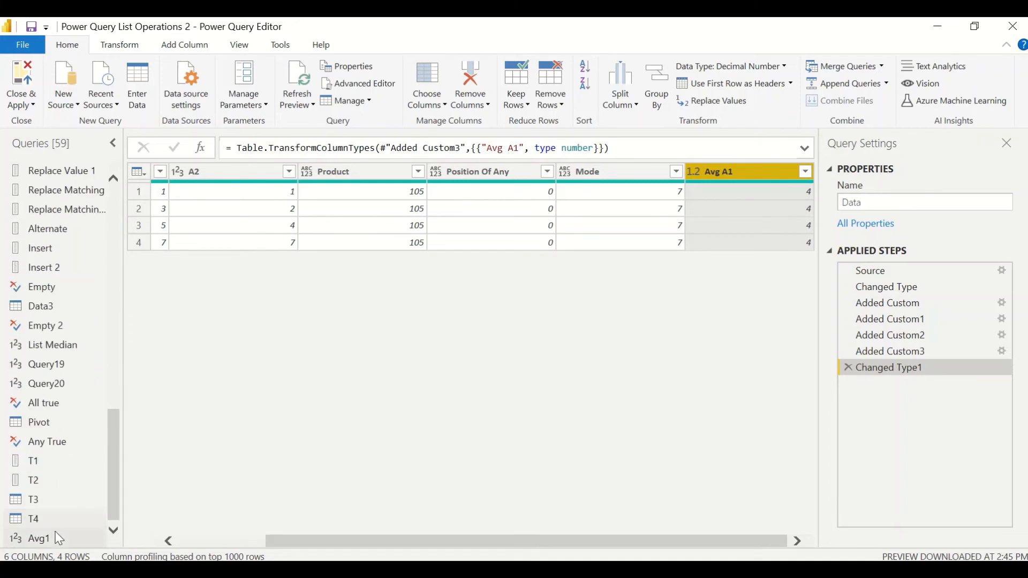
left_click(38, 538)
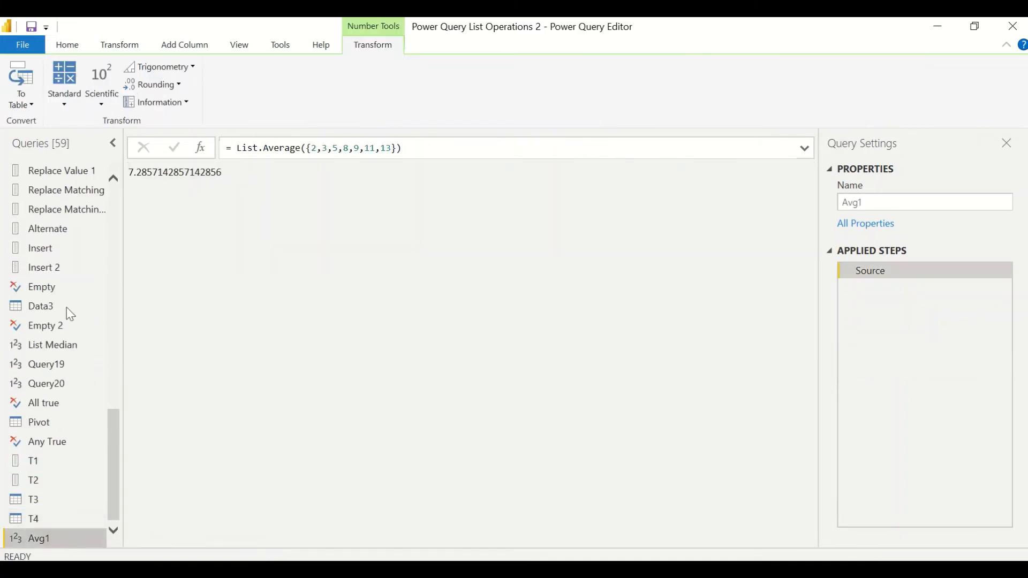
left_click(63, 83)
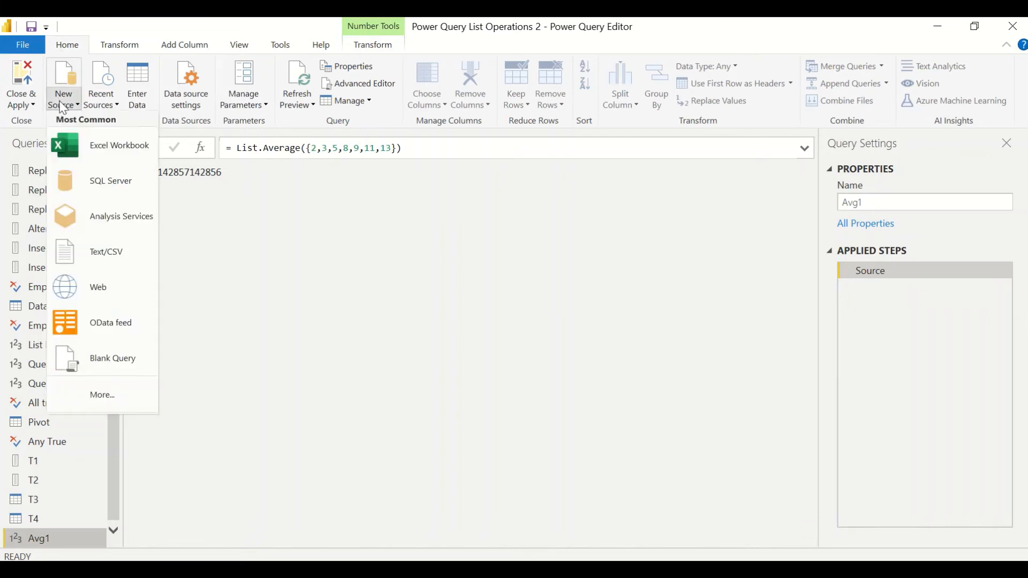
left_click(113, 358)
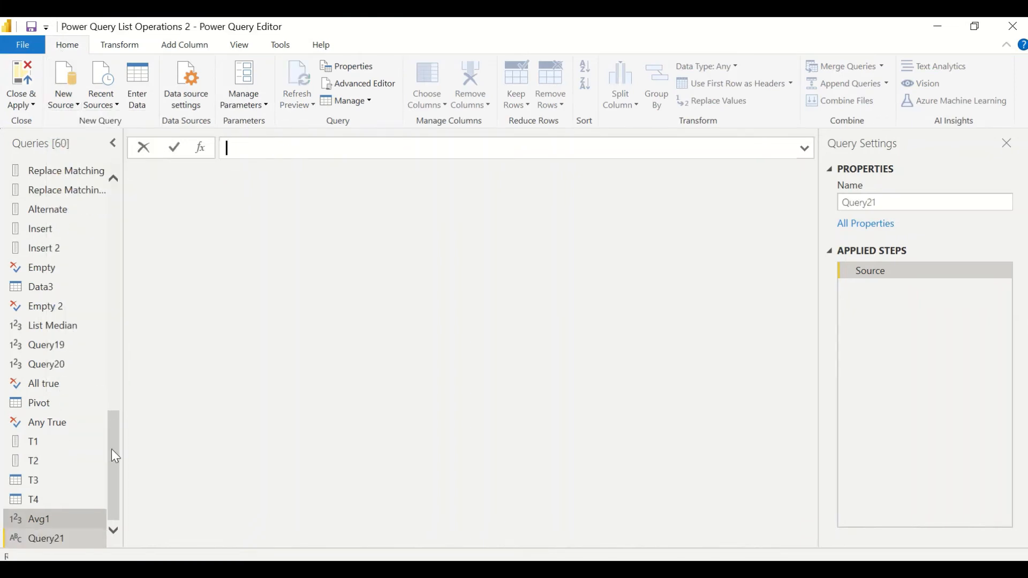
Set Query21's Source to List.Average(Data[A1]), returning 4
left_click(358, 84)
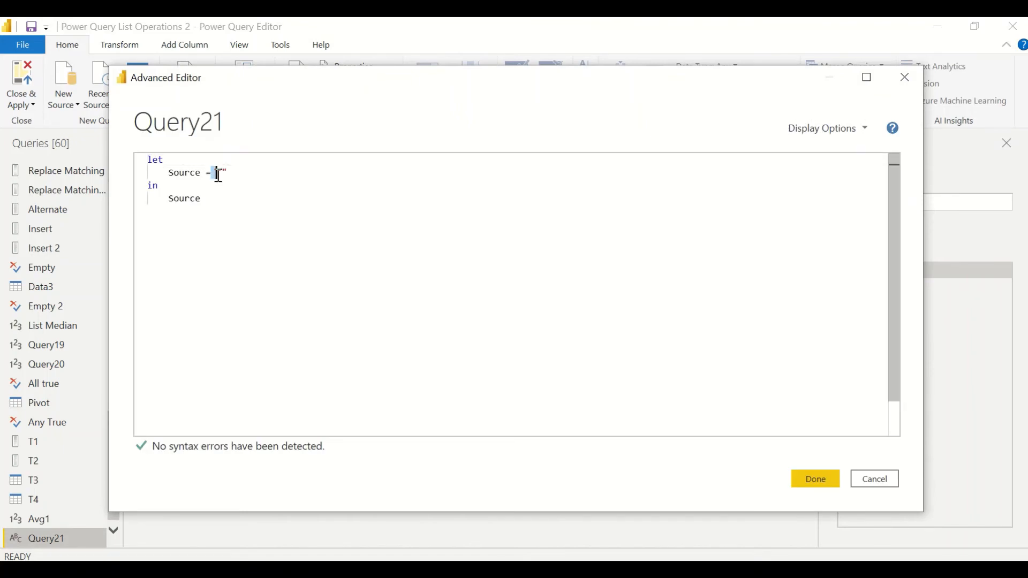
type("List")
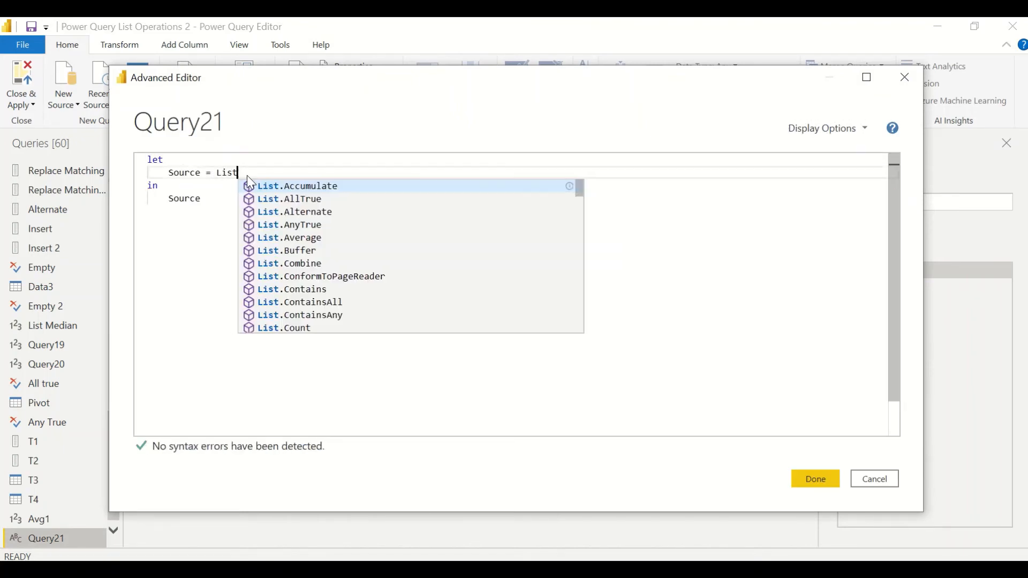
type(".A")
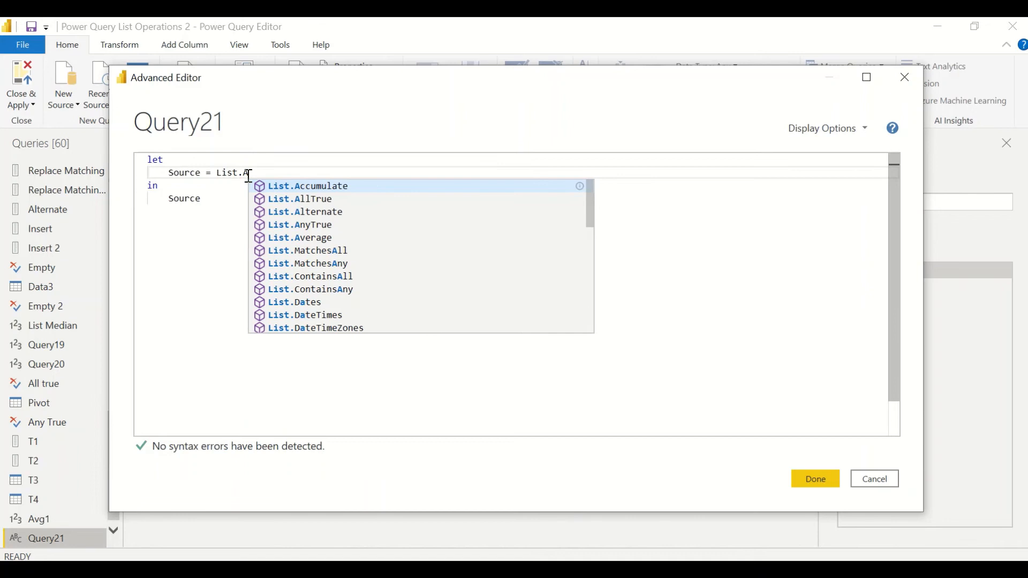
type("verage")
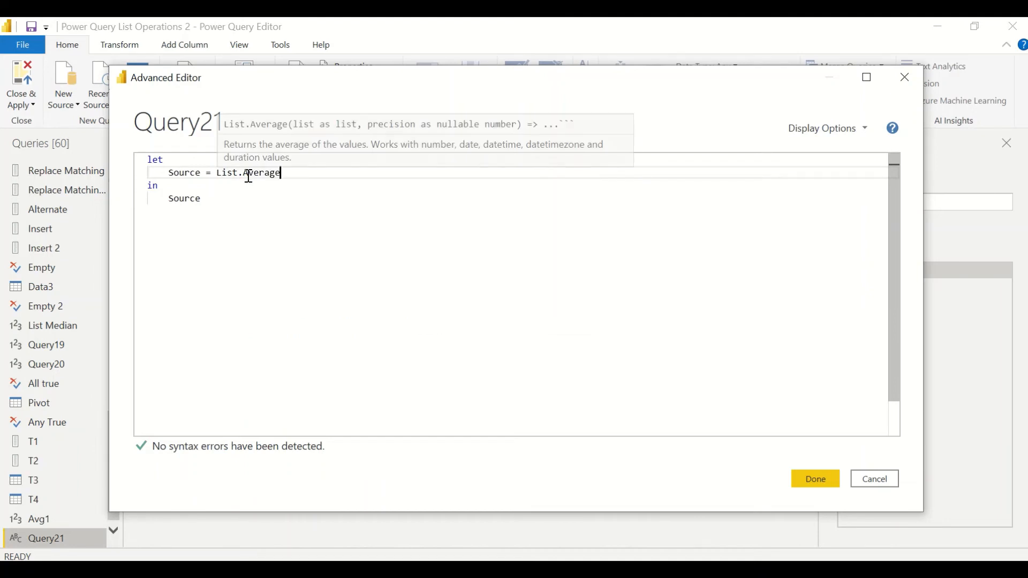
type("(Data)")
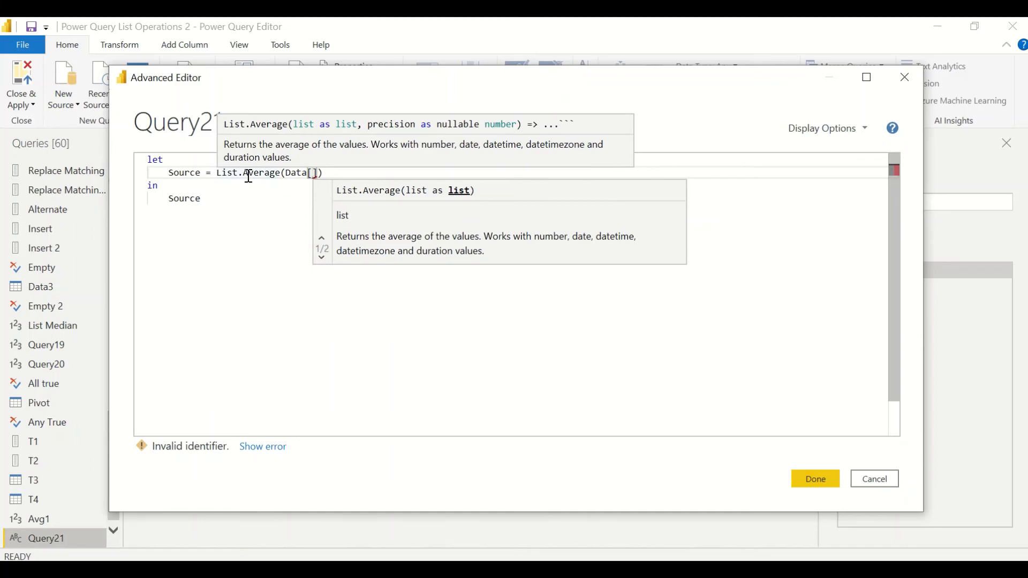
type("A1")
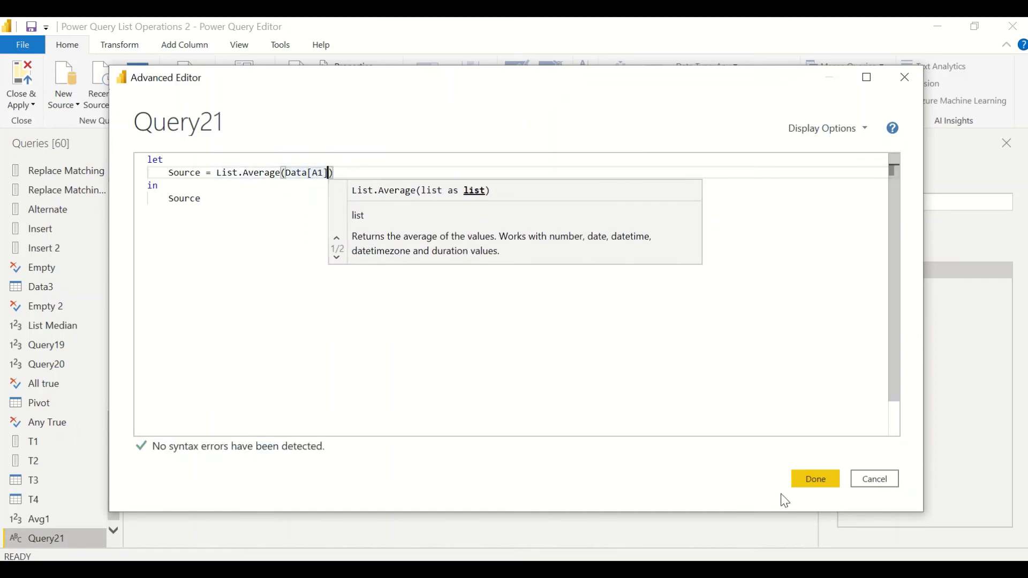
left_click(814, 479)
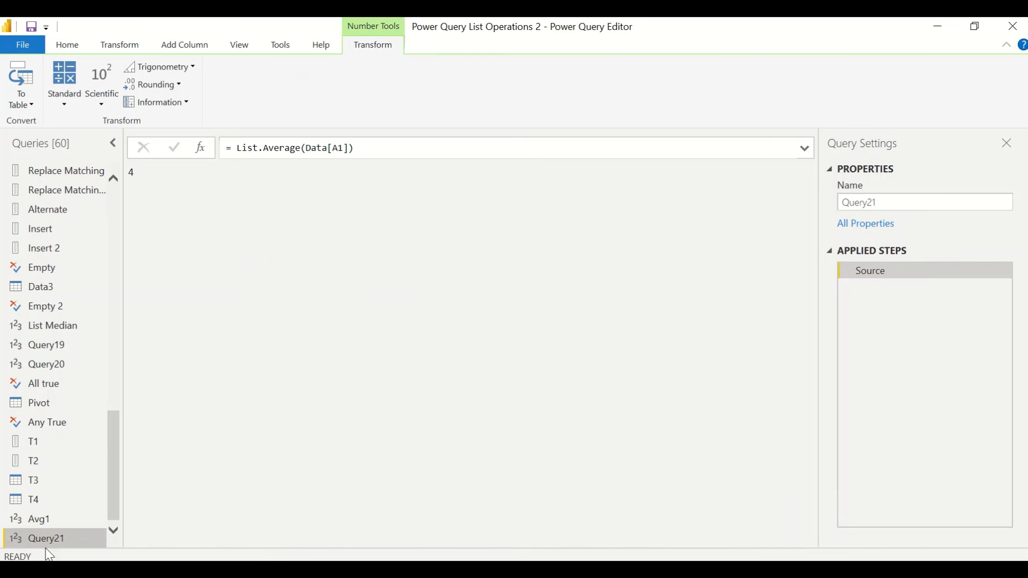
Replace Data[A1] in Query21 with a list starting #date(2022,01,01), #date(2022,01,02)
right_click(46, 539)
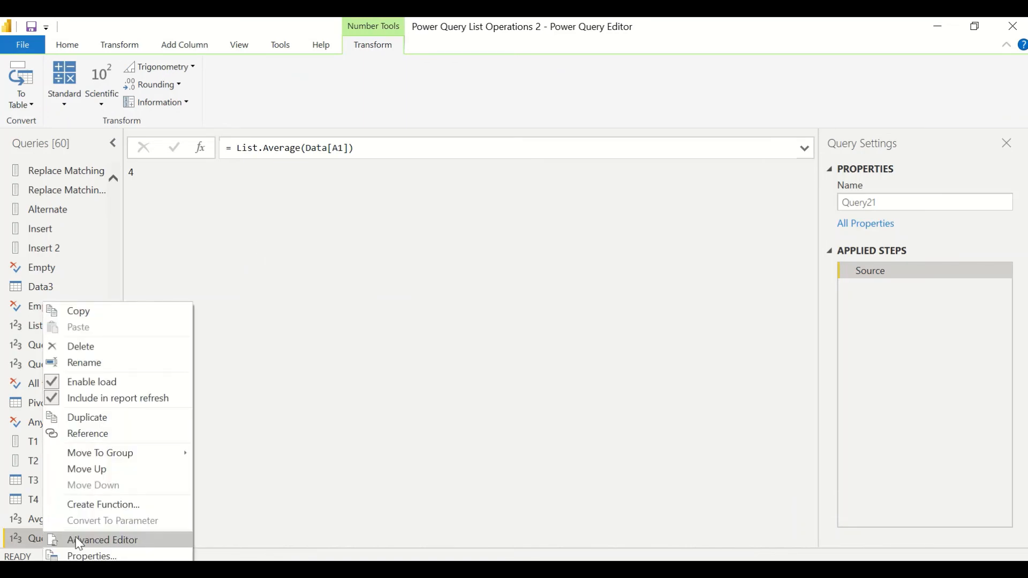
left_click(102, 540)
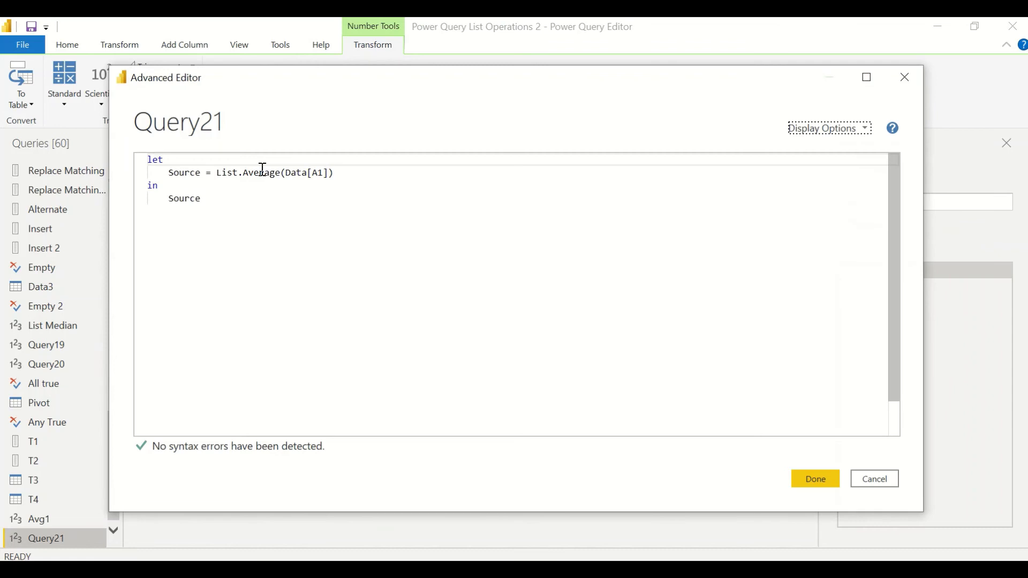
double_click(308, 172)
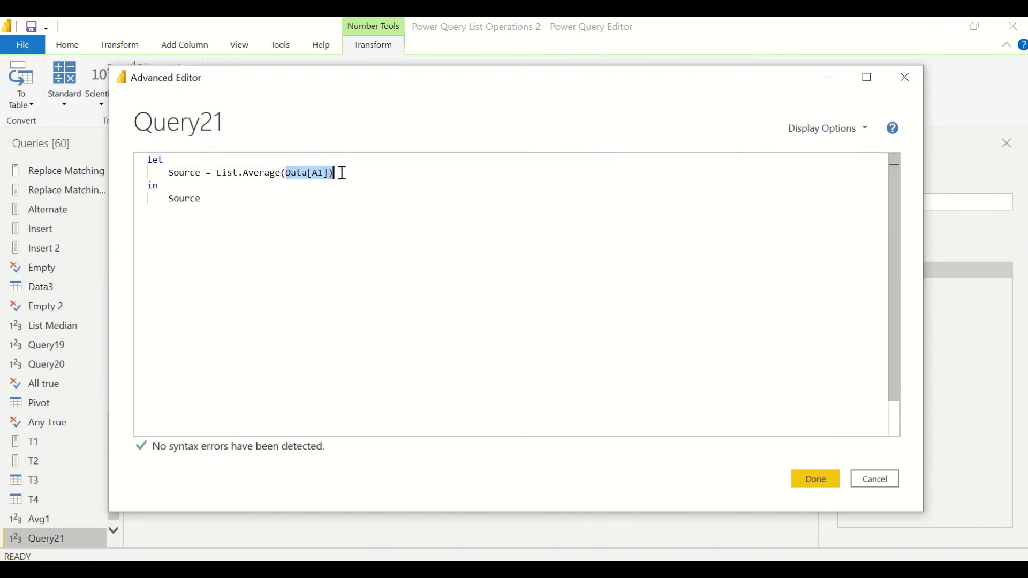
key("Delete")
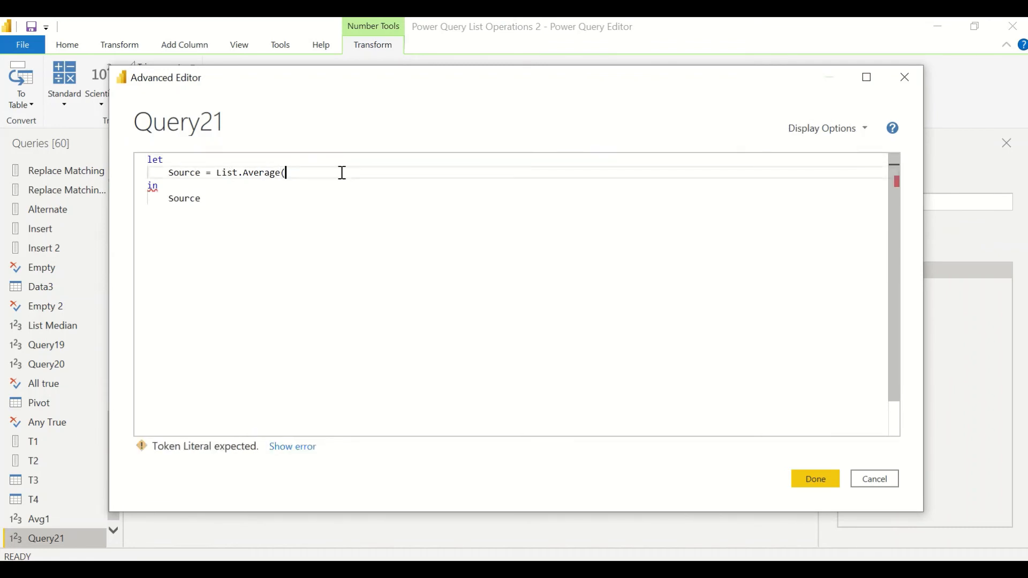
type("{#date(")
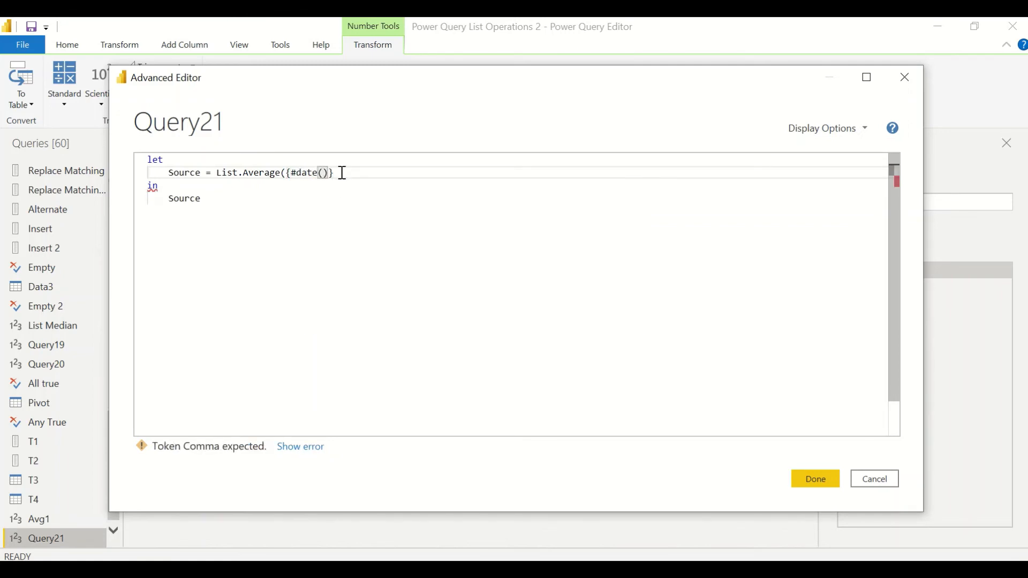
type("2022,")
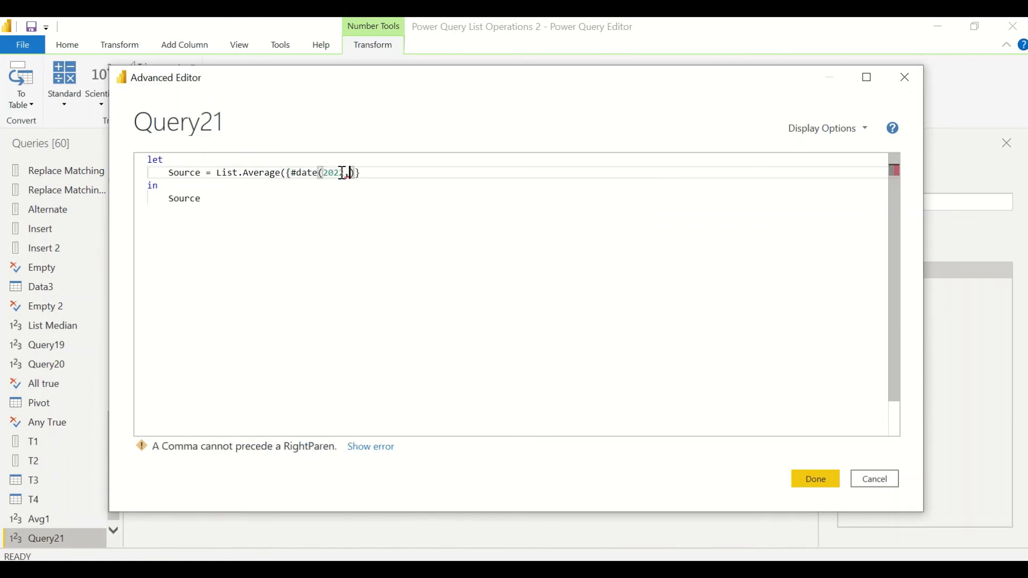
type("01,01")
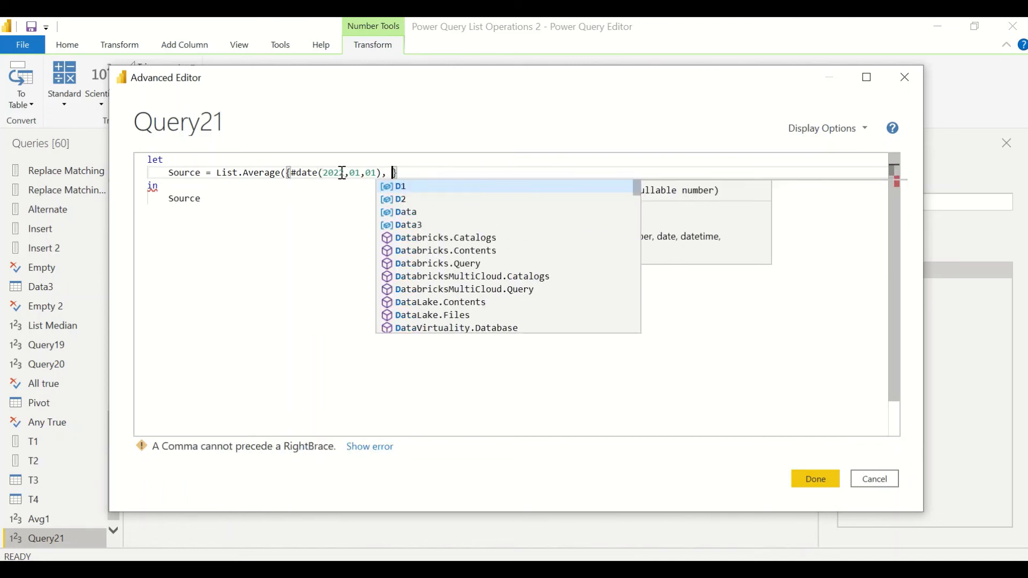
type("#date(2022,0")
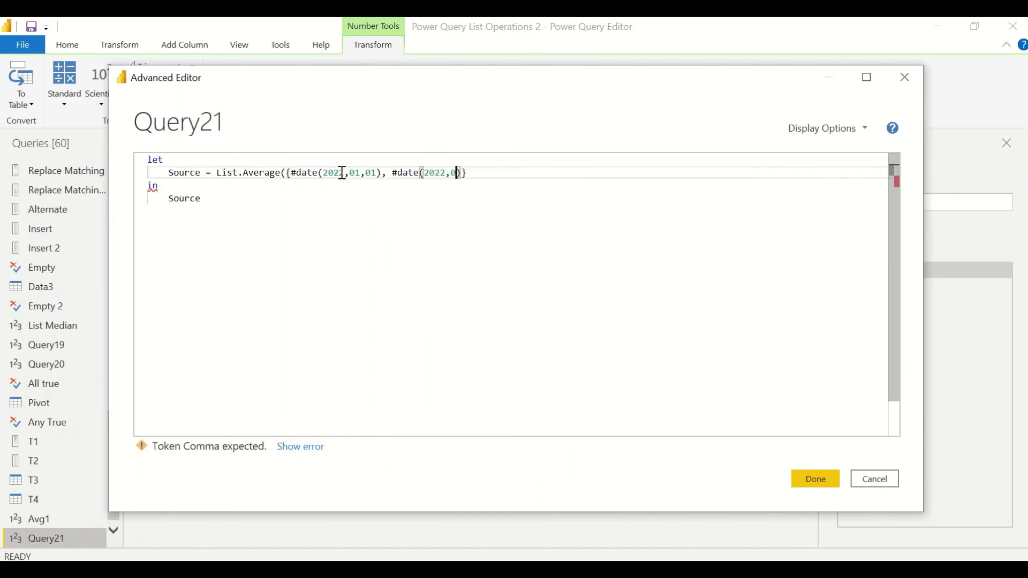
type("1,02")
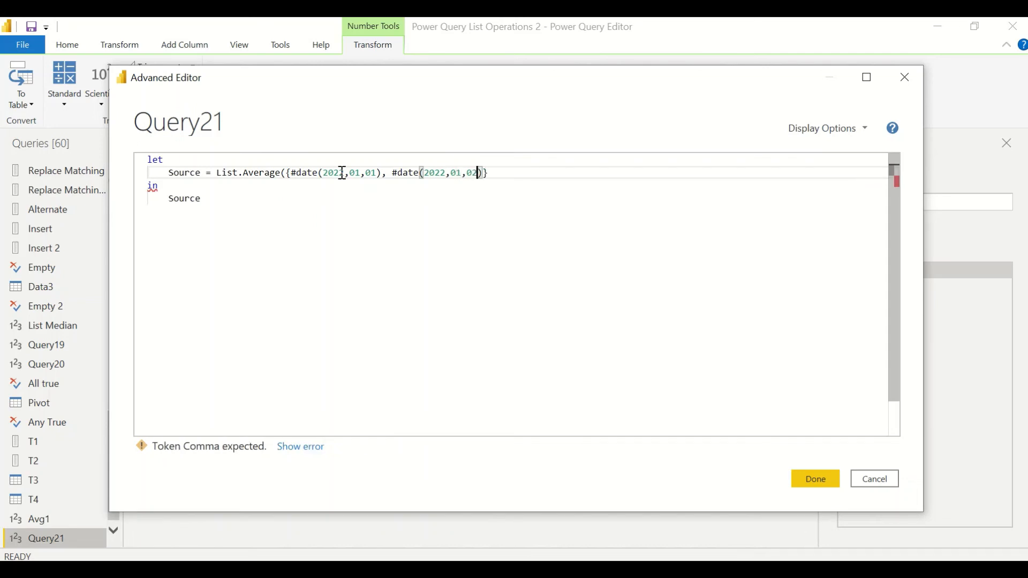
Finish the list with #date(2022,01,01) and apply, returning 1/1/2022
type(",")
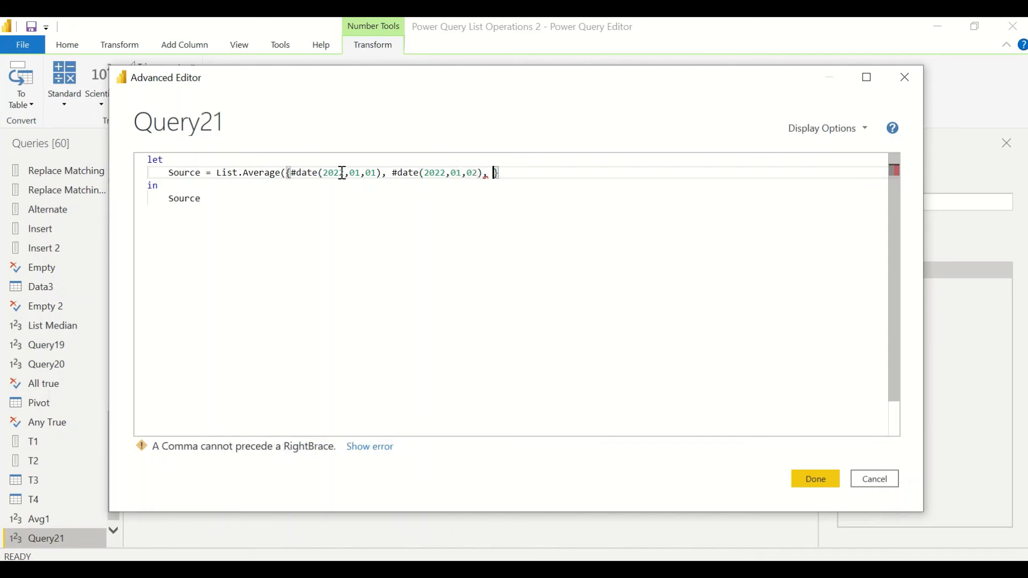
type("#date")
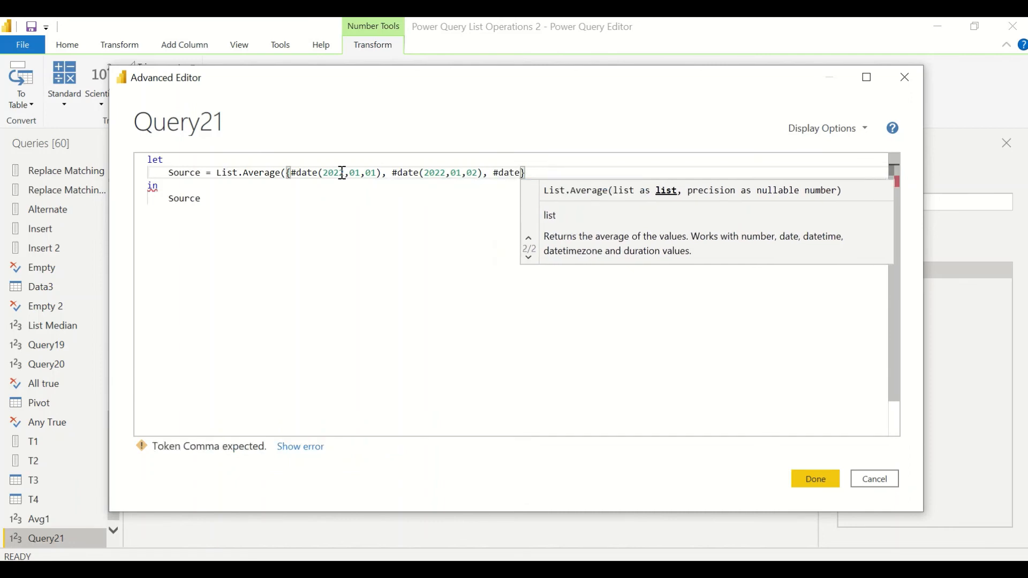
type("(2022")
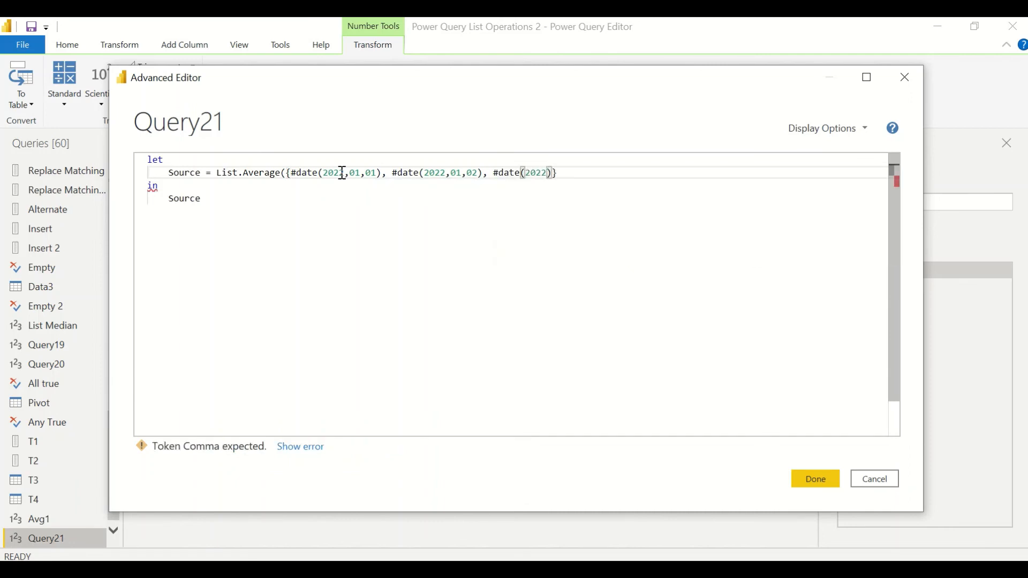
type(",01,")
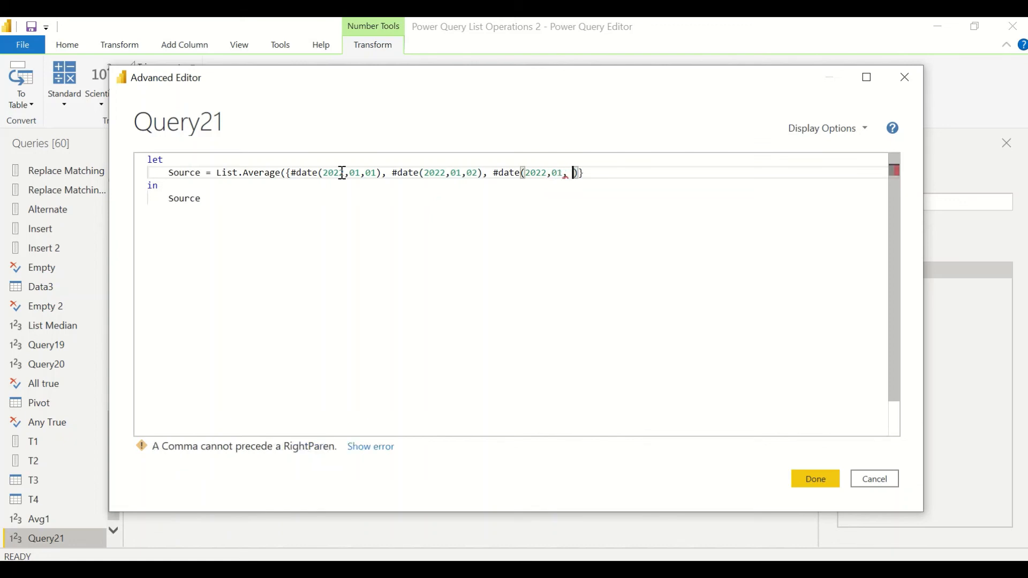
type("01")
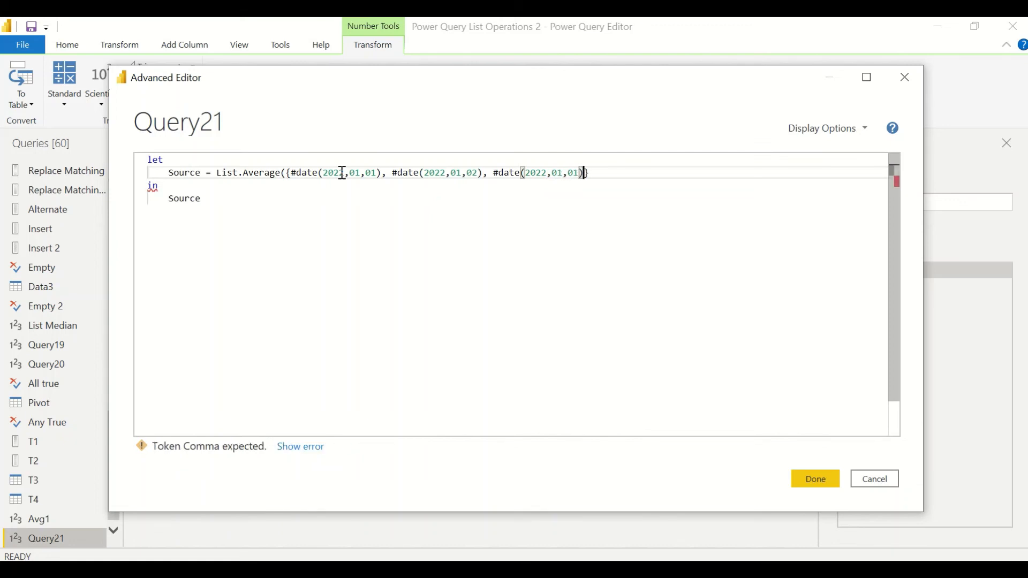
type("}")
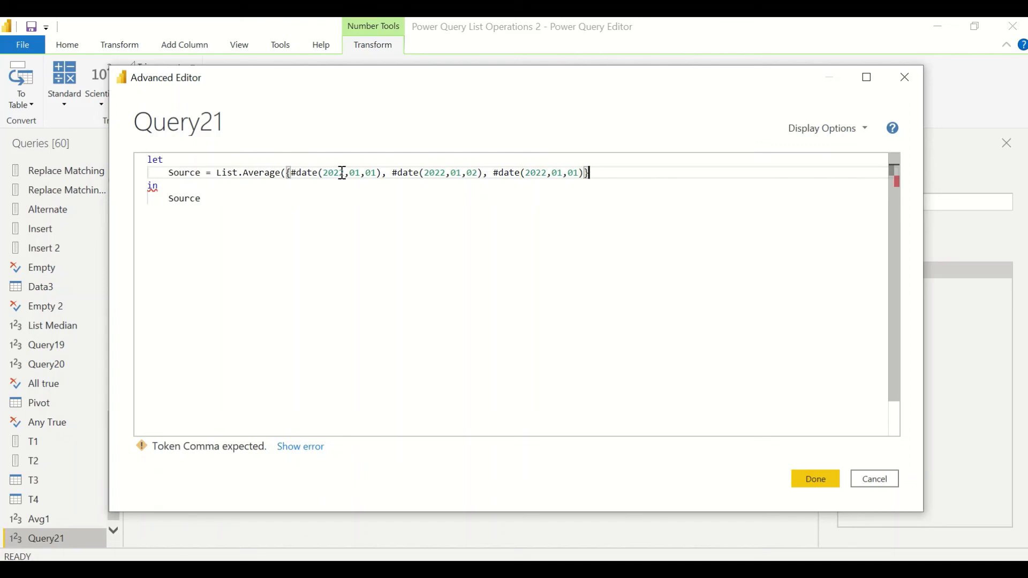
type("}")
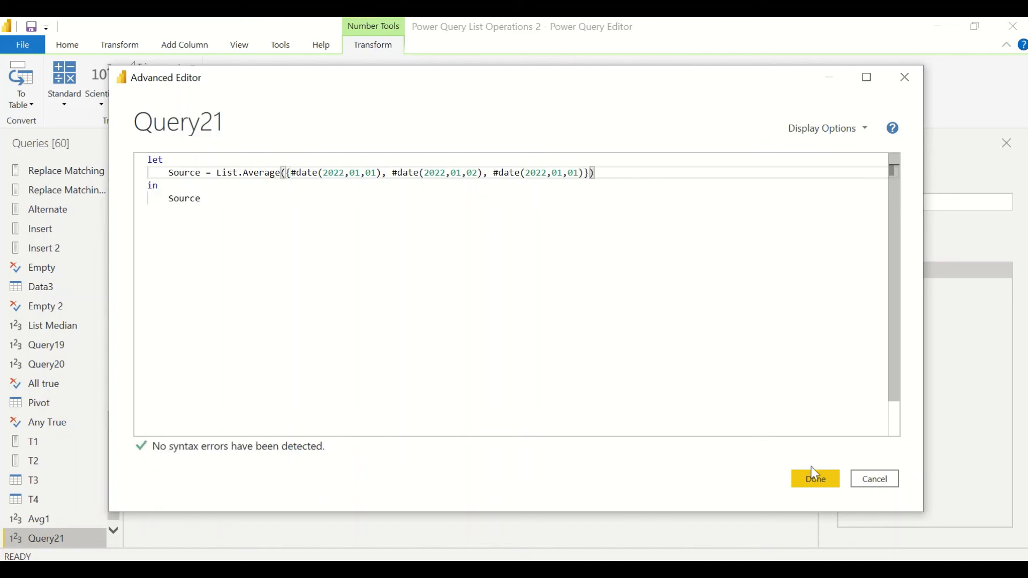
left_click(814, 479)
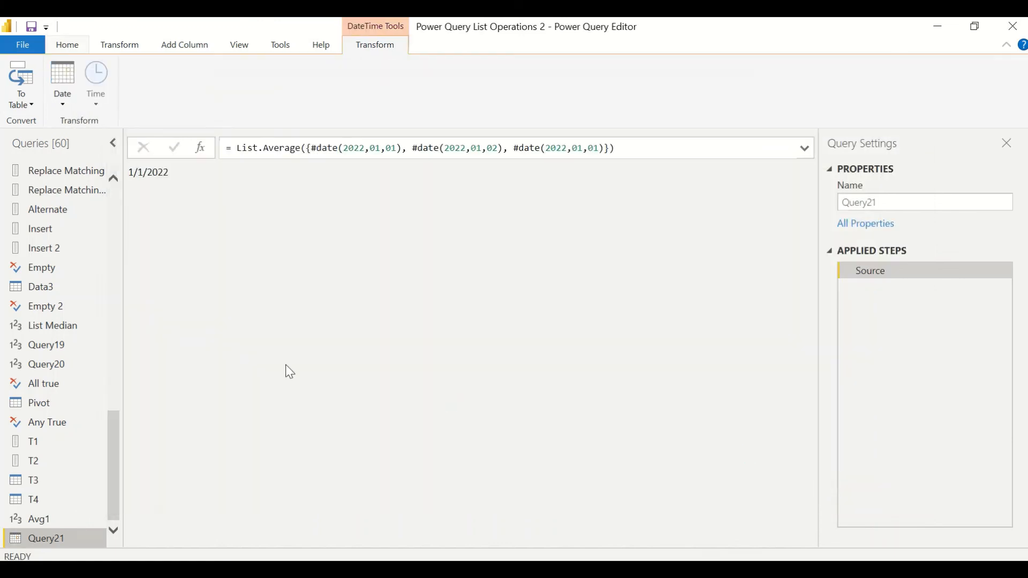